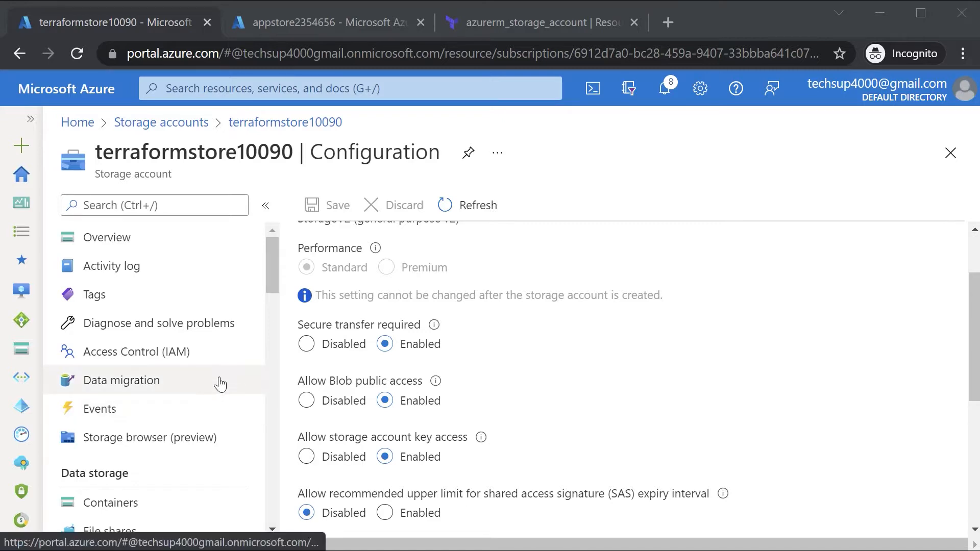
Upload the local sample file from C:\apps into the data container
click(111, 502)
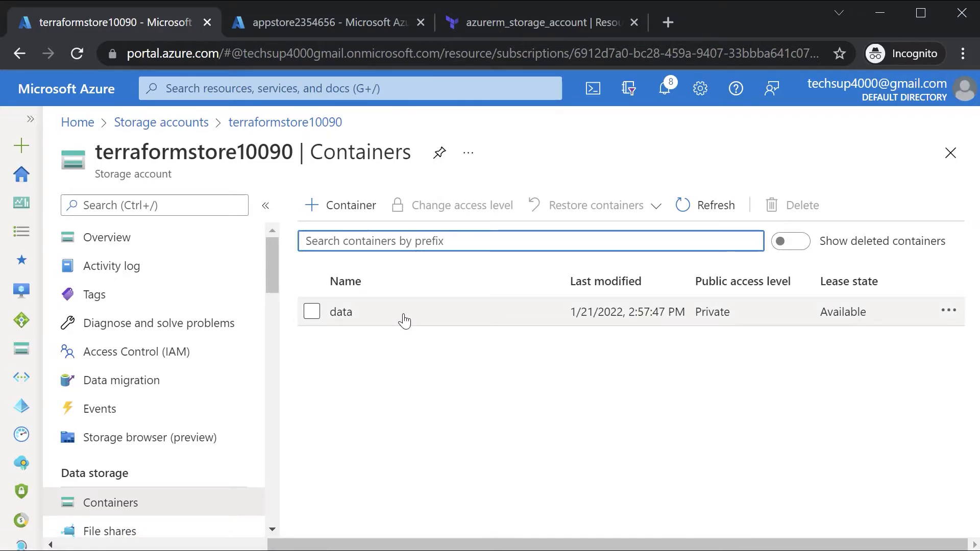
mouse_move(347, 317)
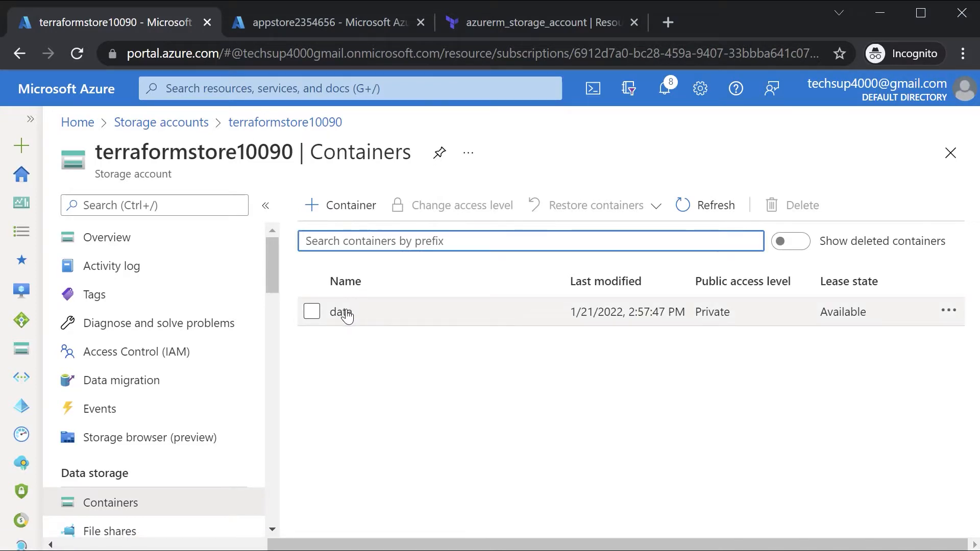
click(340, 313)
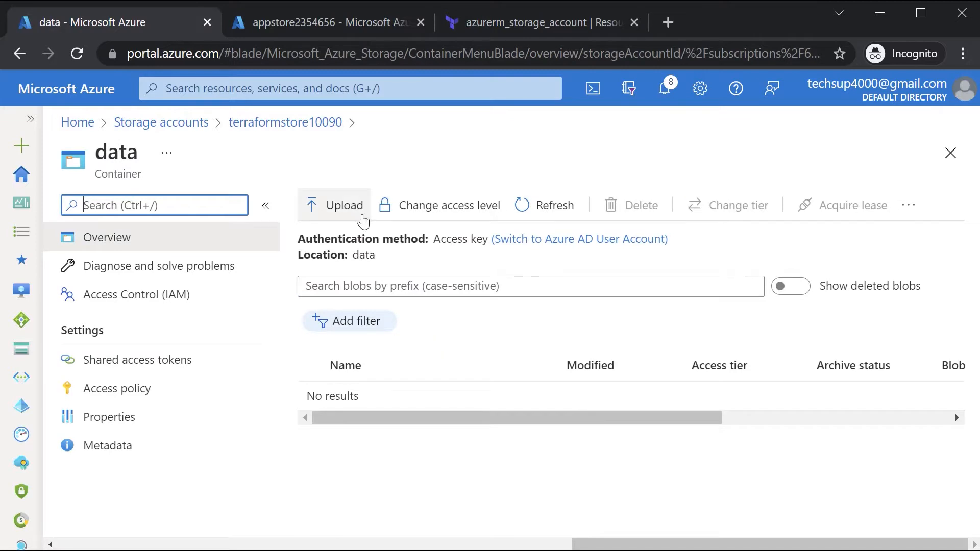
mouse_move(351, 209)
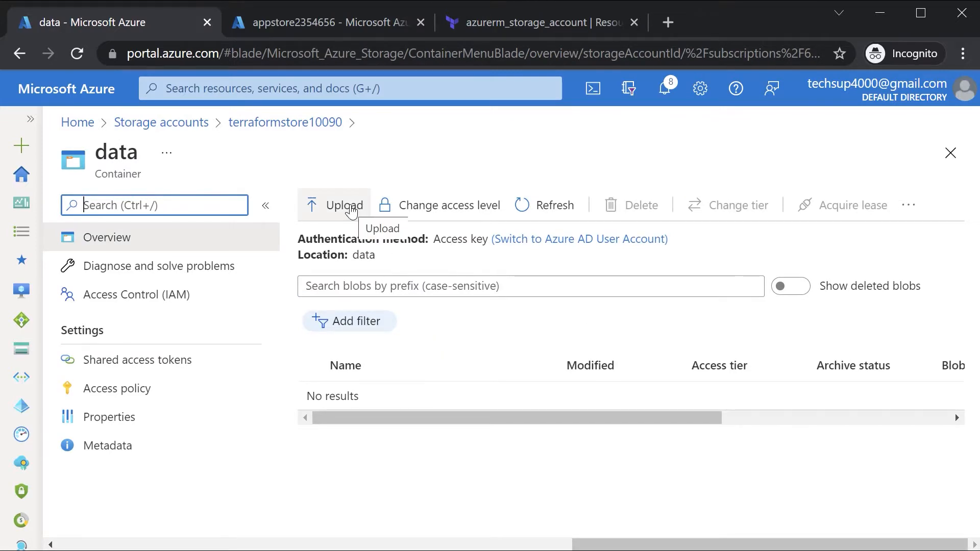
click(345, 206)
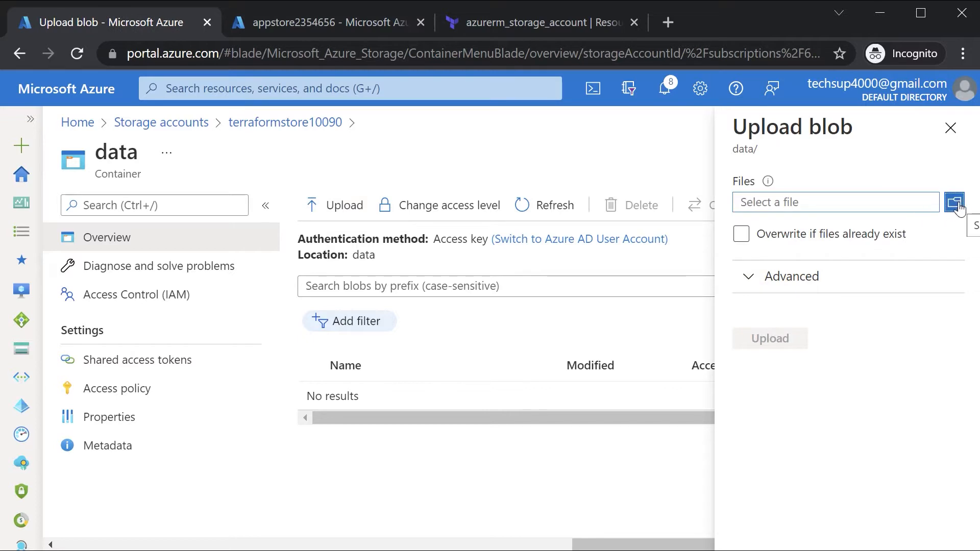
click(957, 202)
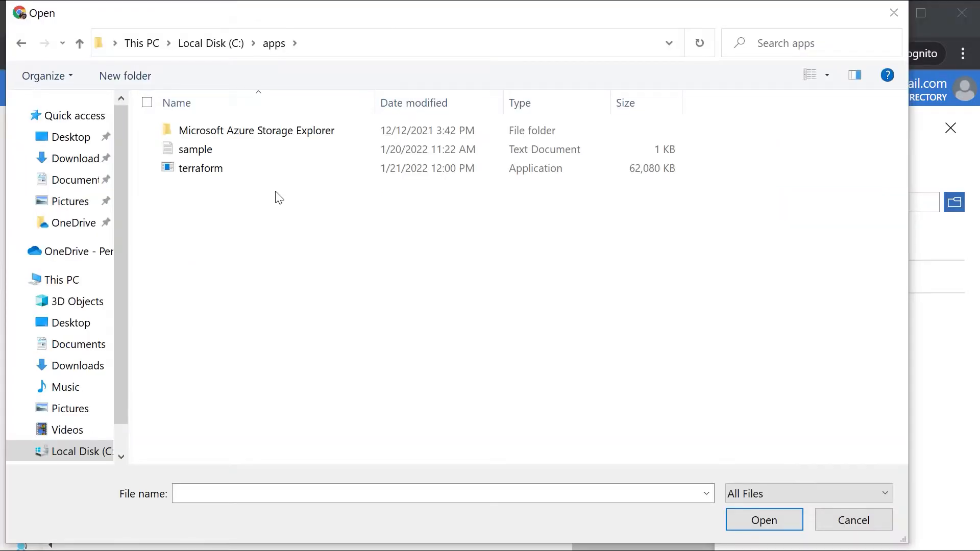
click(194, 149)
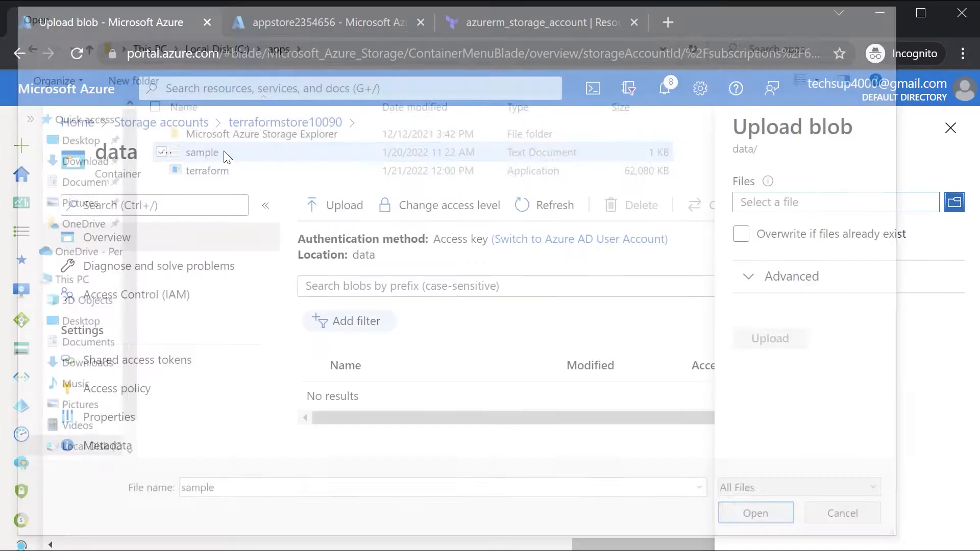
click(755, 513)
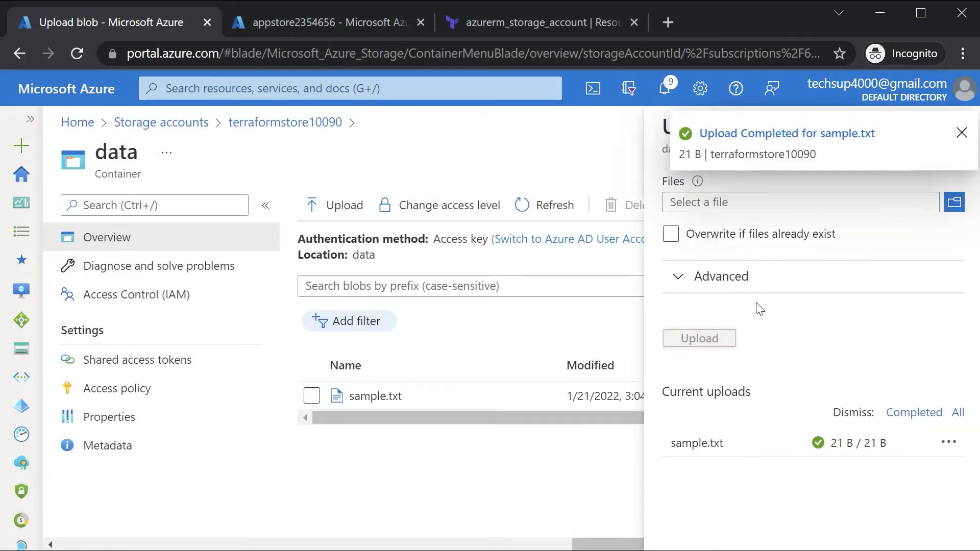
click(960, 131)
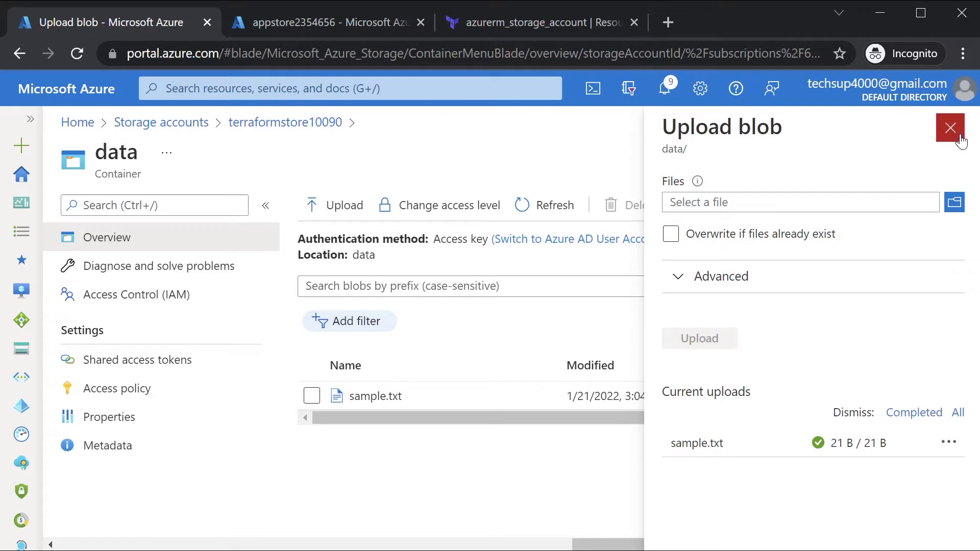
View sample.txt's contents, "This is a sample file", in the blob's Edit view
click(380, 396)
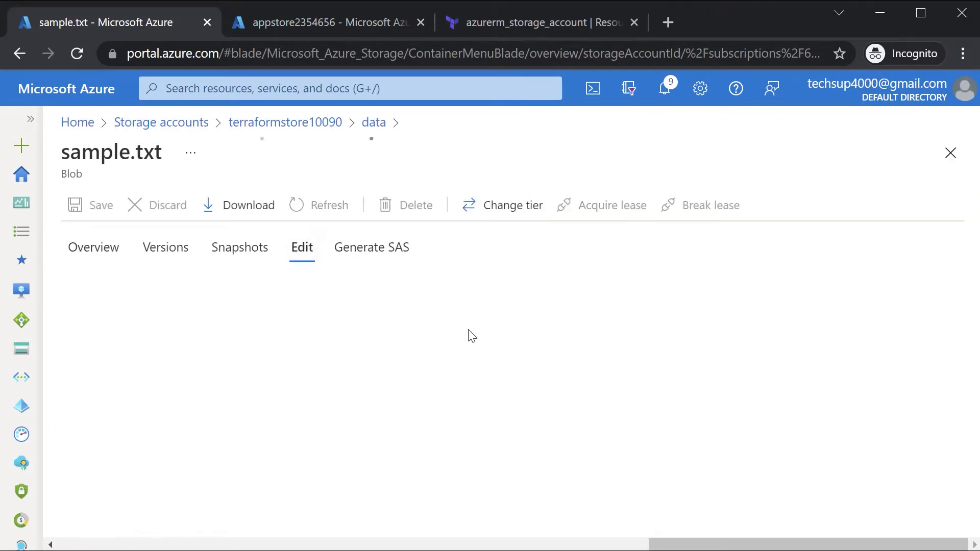
click(303, 247)
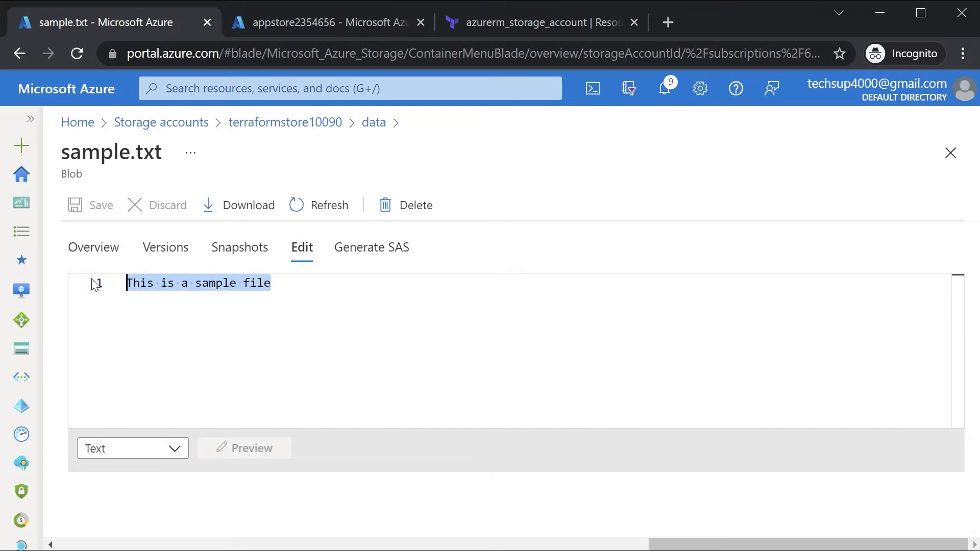
mouse_move(307, 133)
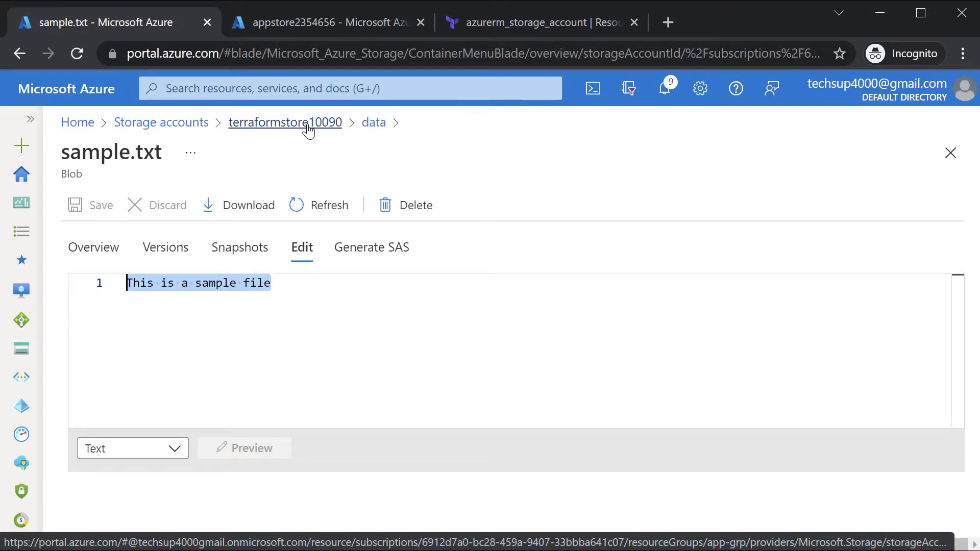
Delete the manually created data container from terraformstore10090
click(284, 123)
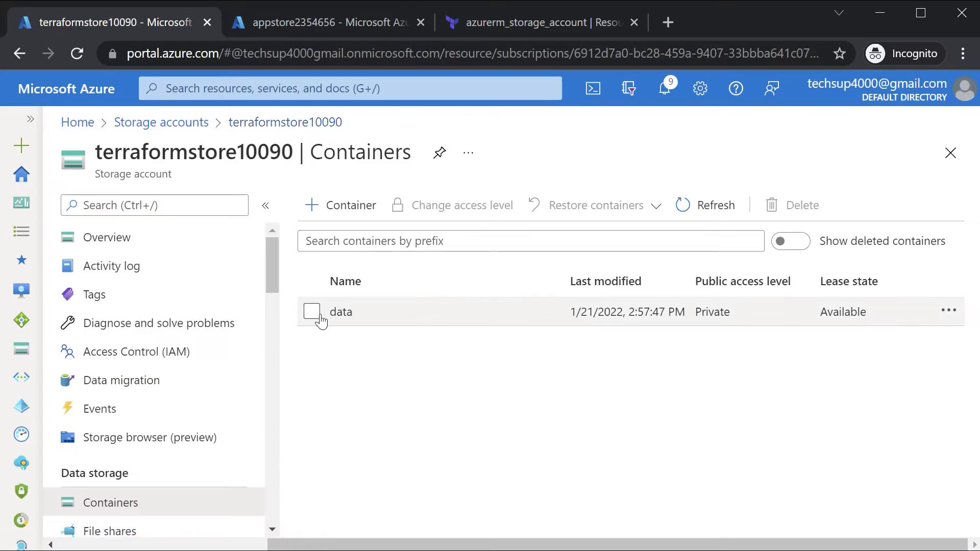
click(311, 312)
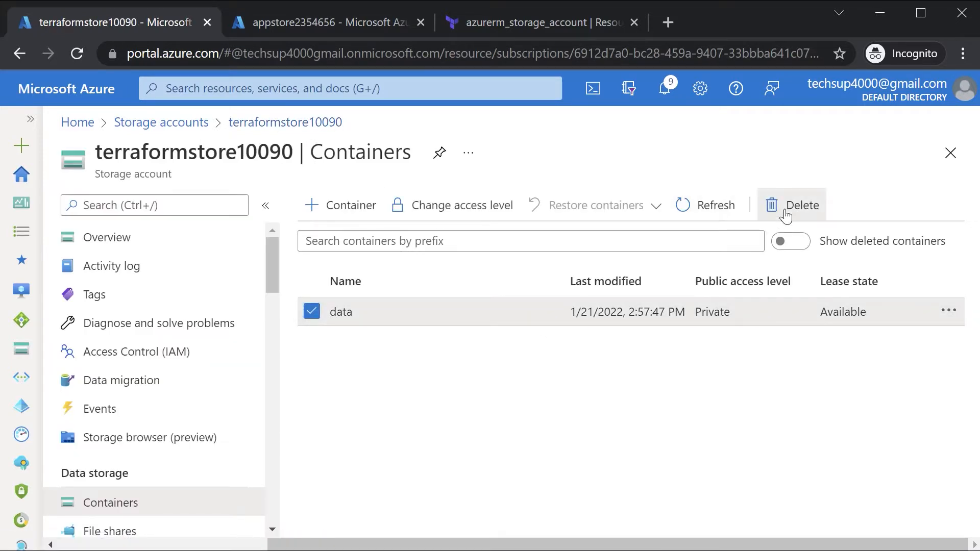
click(791, 205)
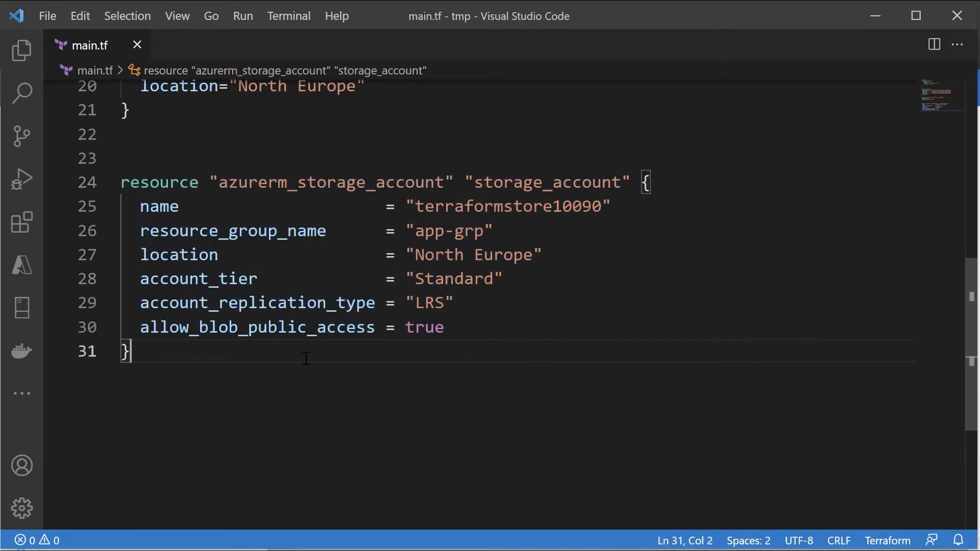
Make room in main.tf below the storage account block for the new resources
key(Enter)
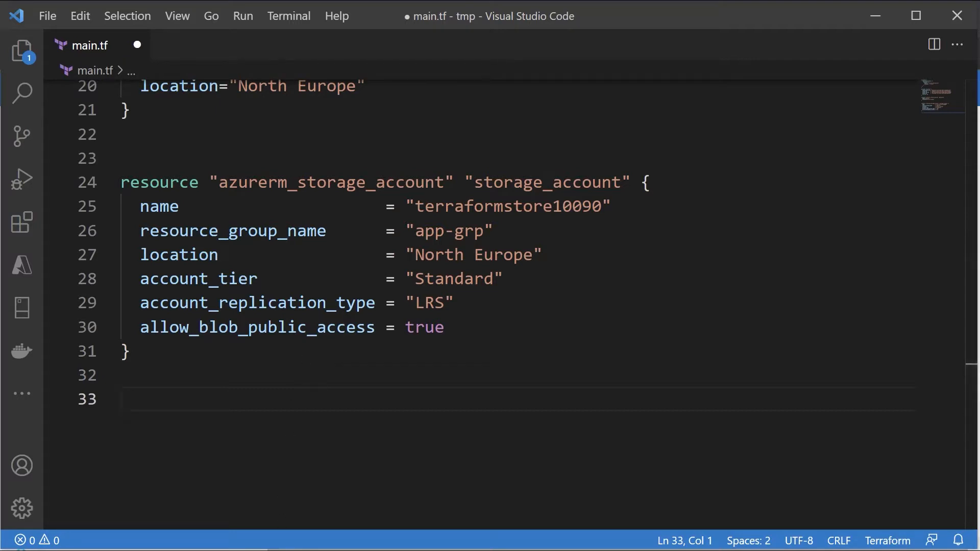
mouse_move(272, 408)
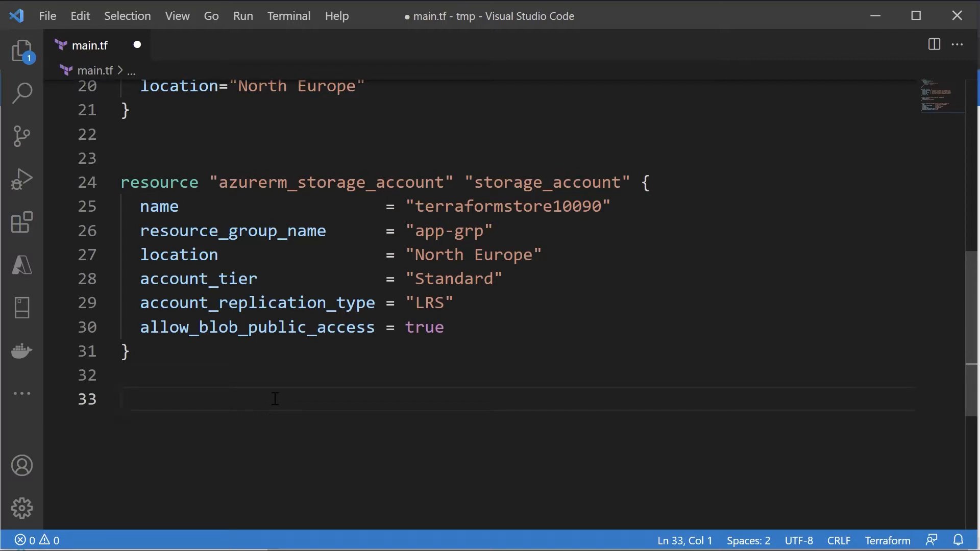
mouse_move(275, 400)
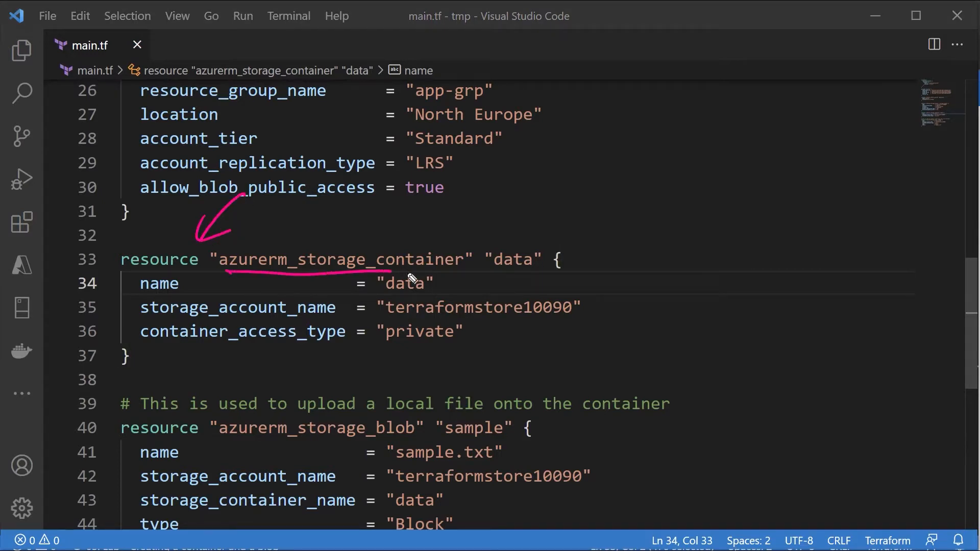
mouse_move(455, 277)
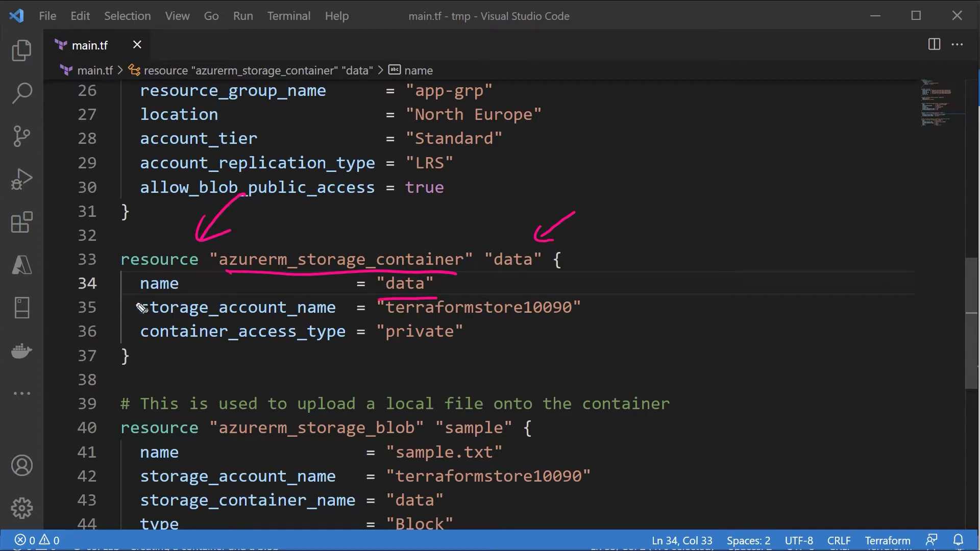
mouse_move(198, 303)
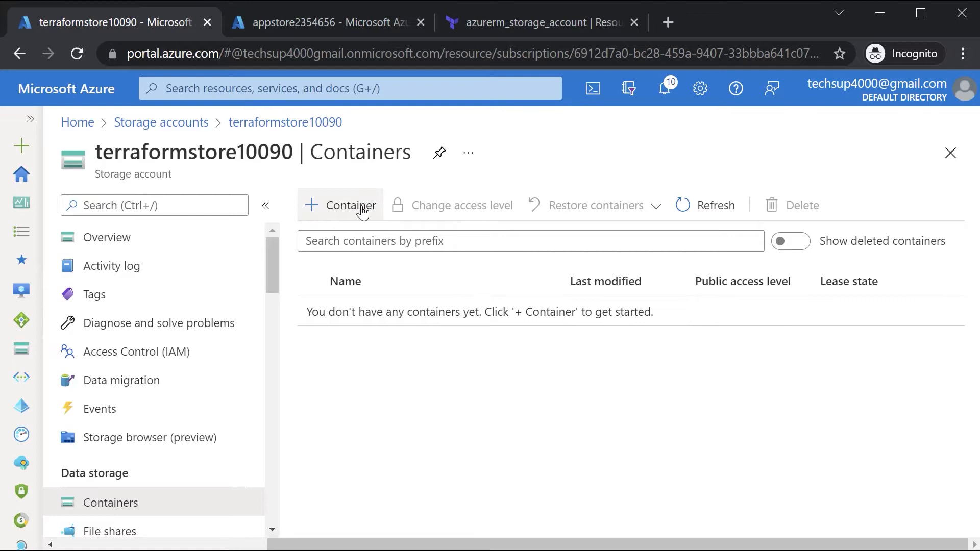
Review the public access level choices on the New container form
click(351, 205)
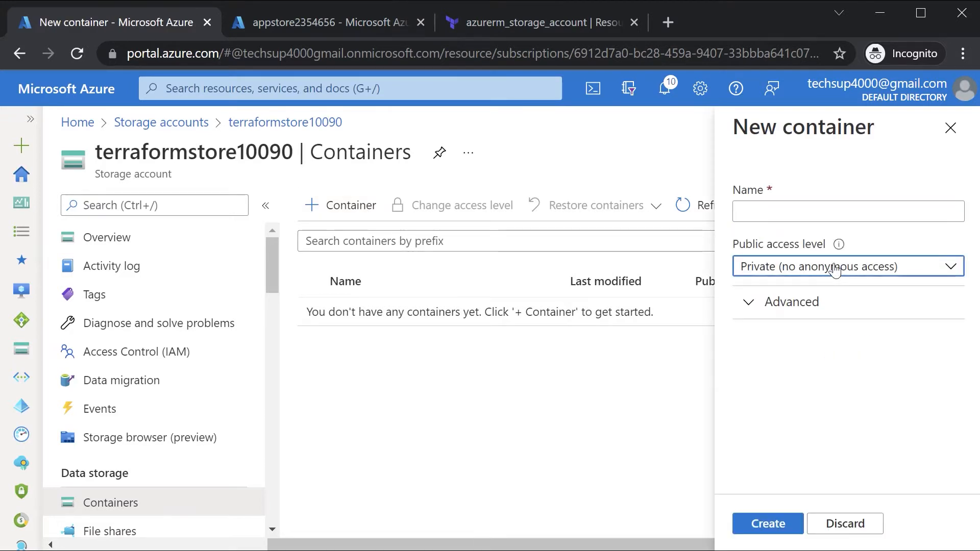
click(848, 266)
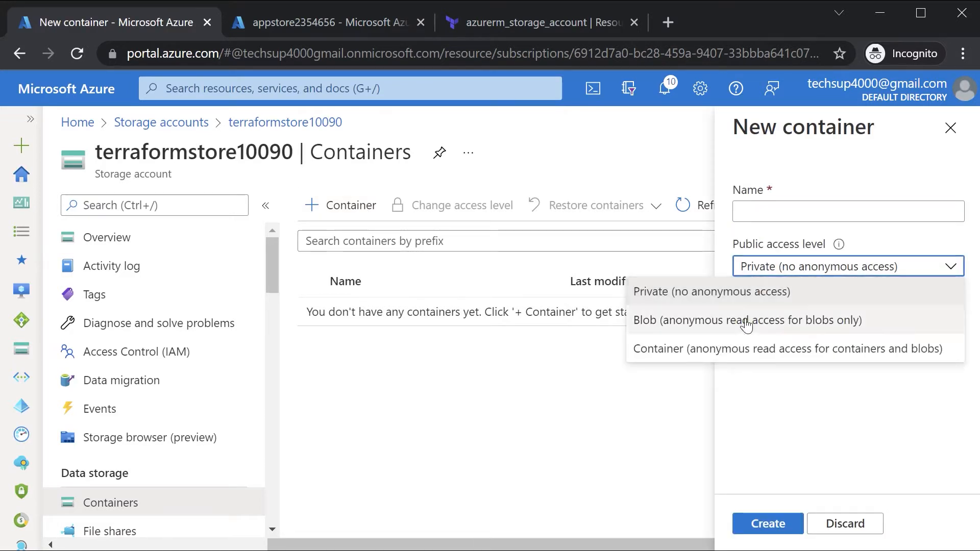
mouse_move(741, 353)
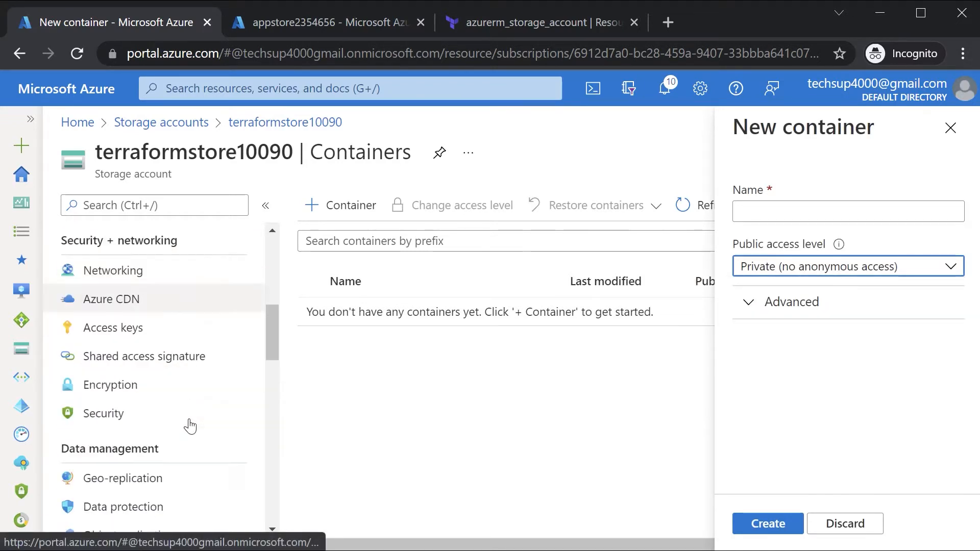
scroll(down, 3)
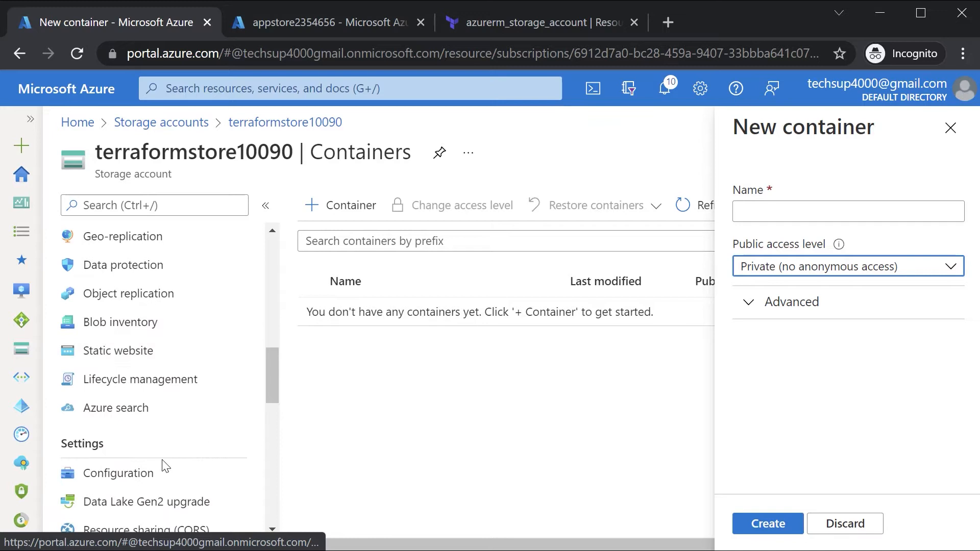
Check the account's blob public access setting is enabled and reopen the New container form
click(119, 474)
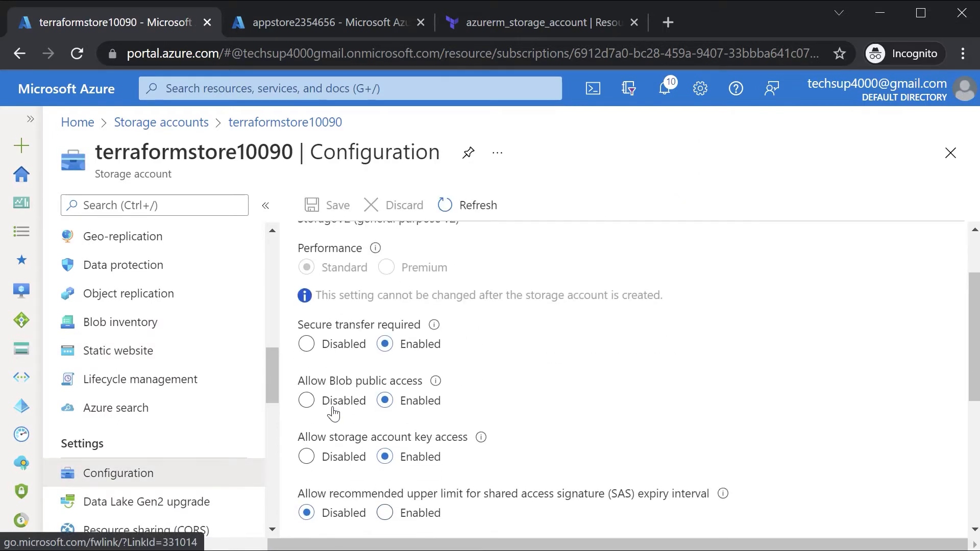
mouse_move(437, 411)
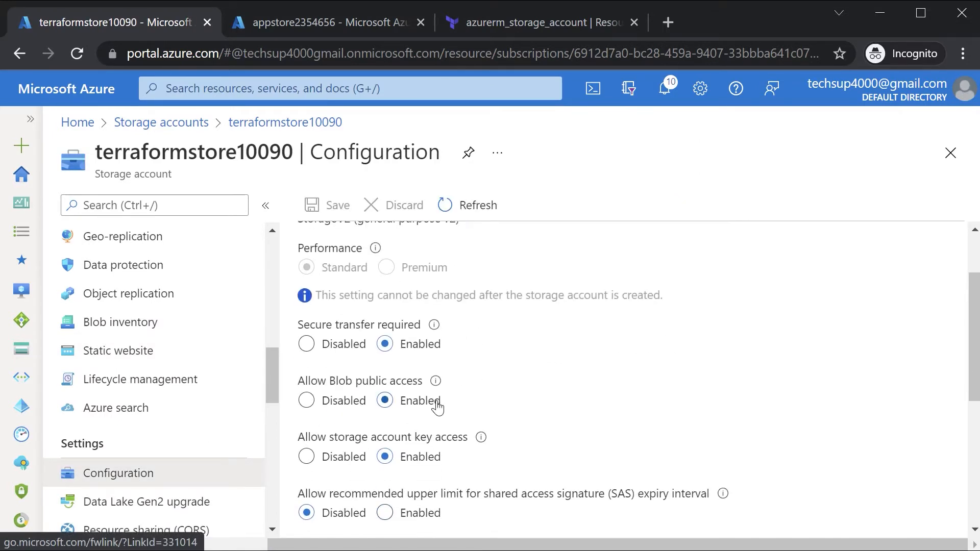
scroll(down, 3)
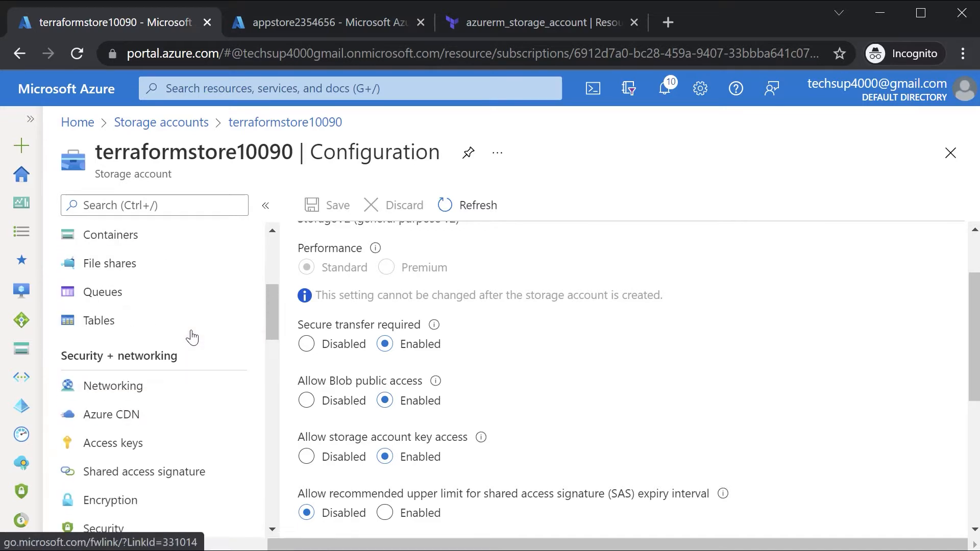
click(110, 235)
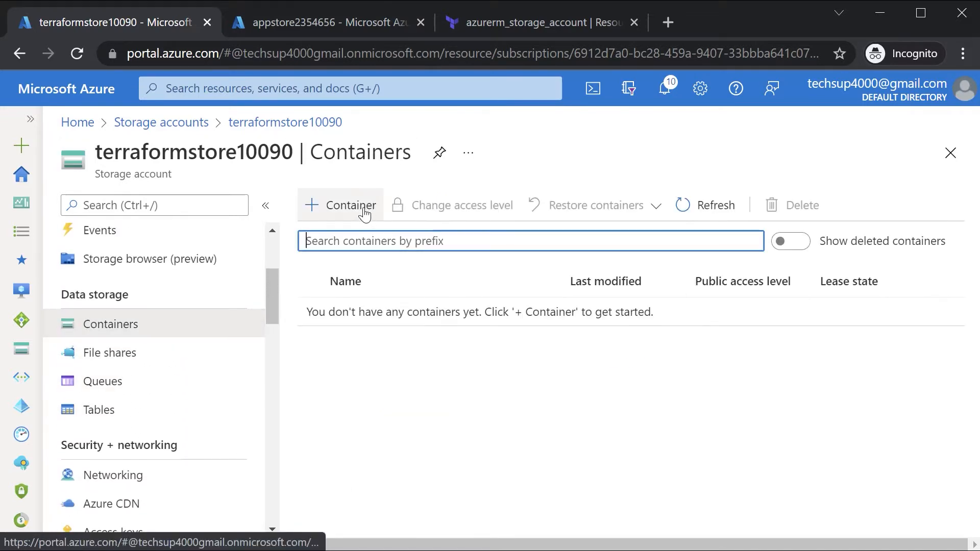
click(341, 205)
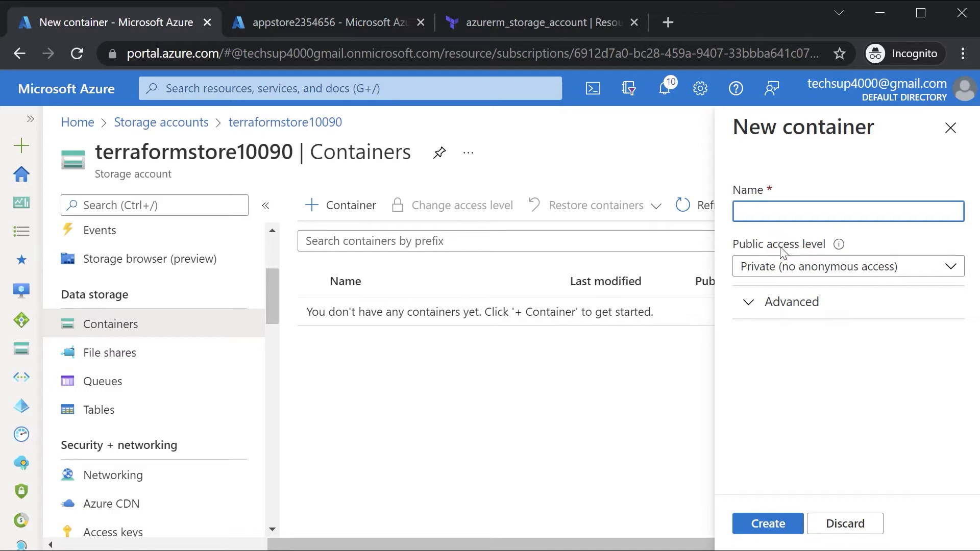
click(951, 128)
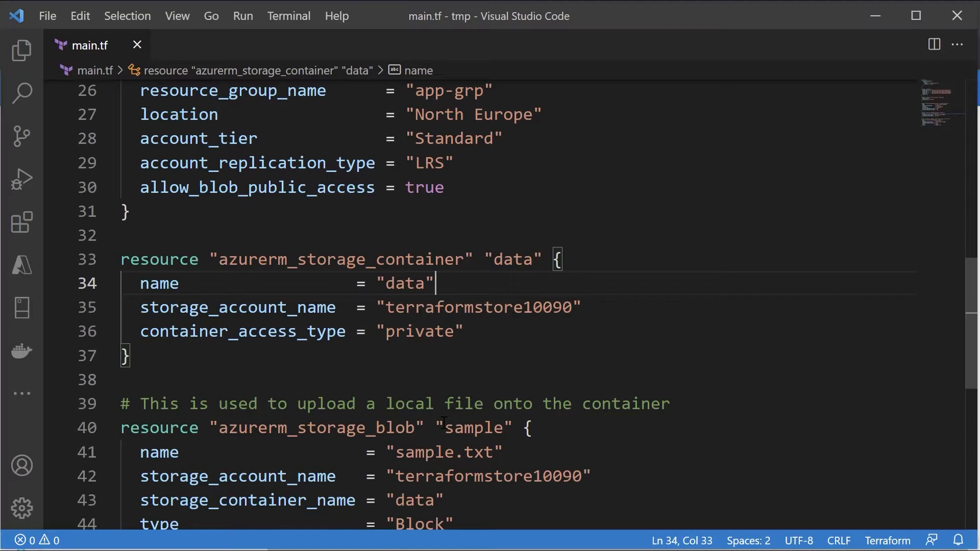
double_click(419, 331)
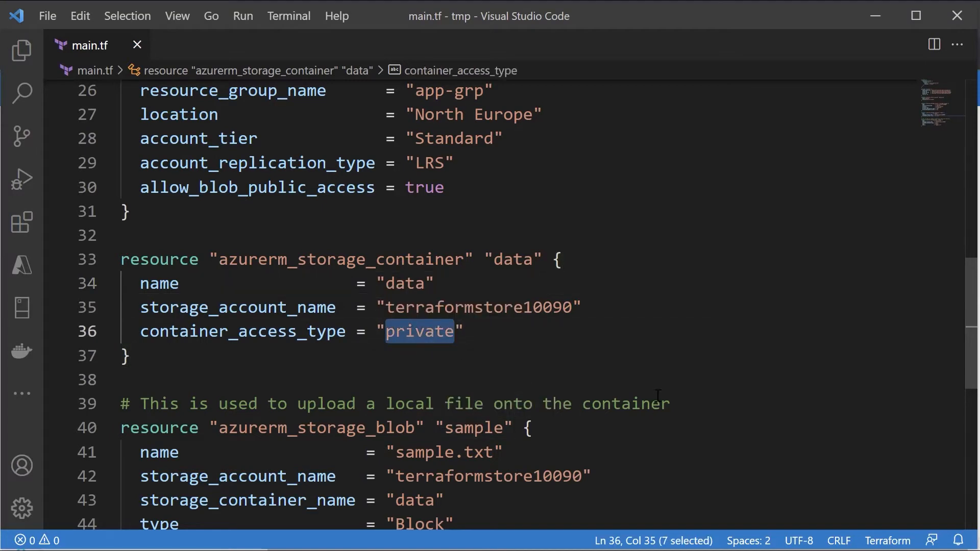
scroll(down, 3)
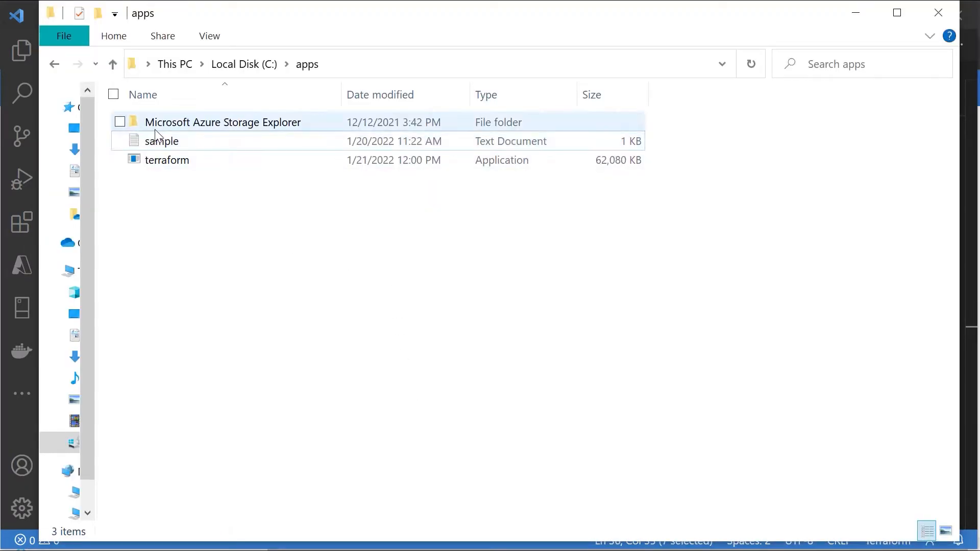
click(161, 141)
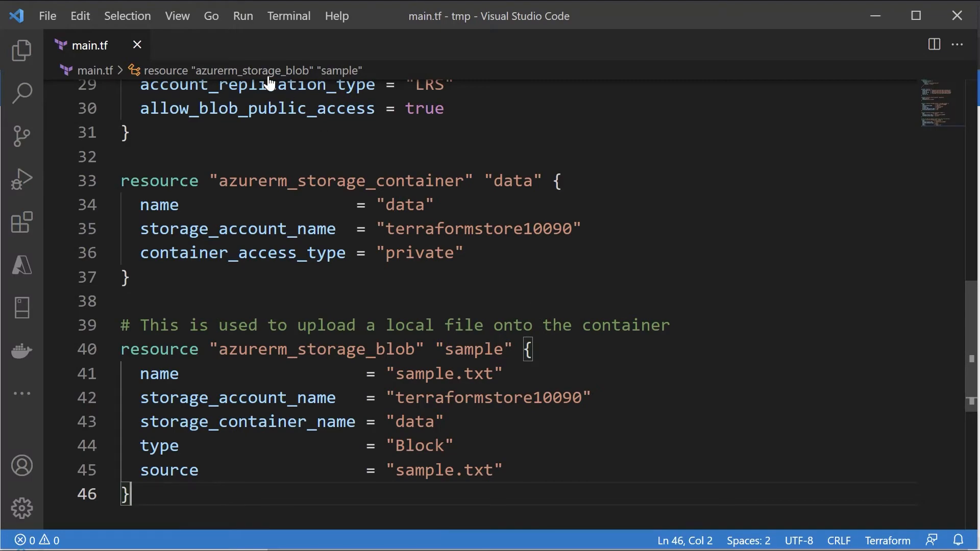
Run terraform plan -out main.tfplan in the integrated terminal
click(177, 16)
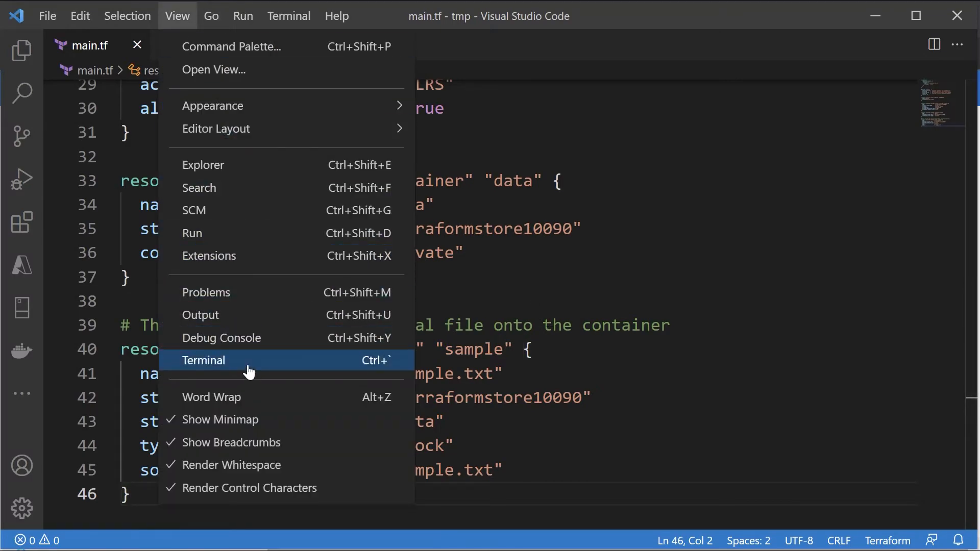
click(203, 361)
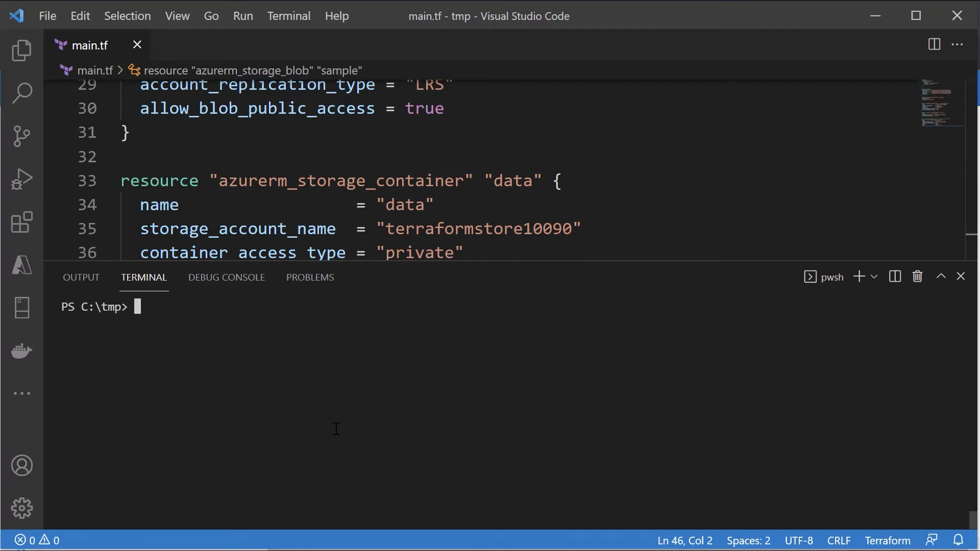
text(terraform plan -out main.tfplan)
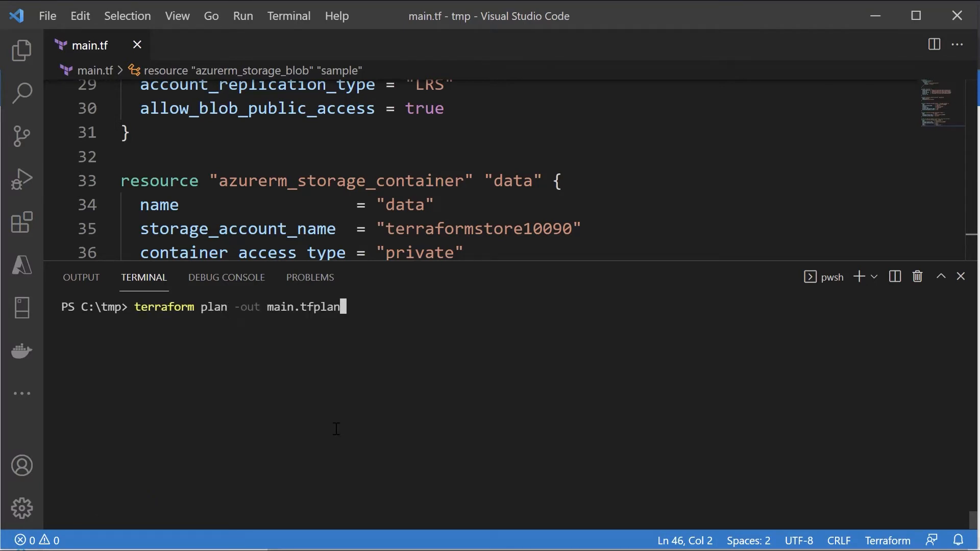
key(Enter)
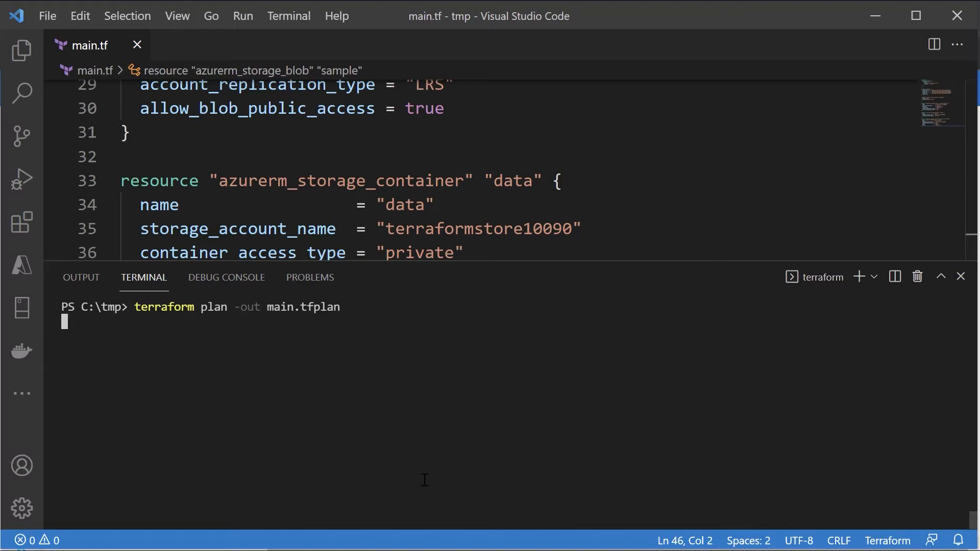
mouse_move(472, 410)
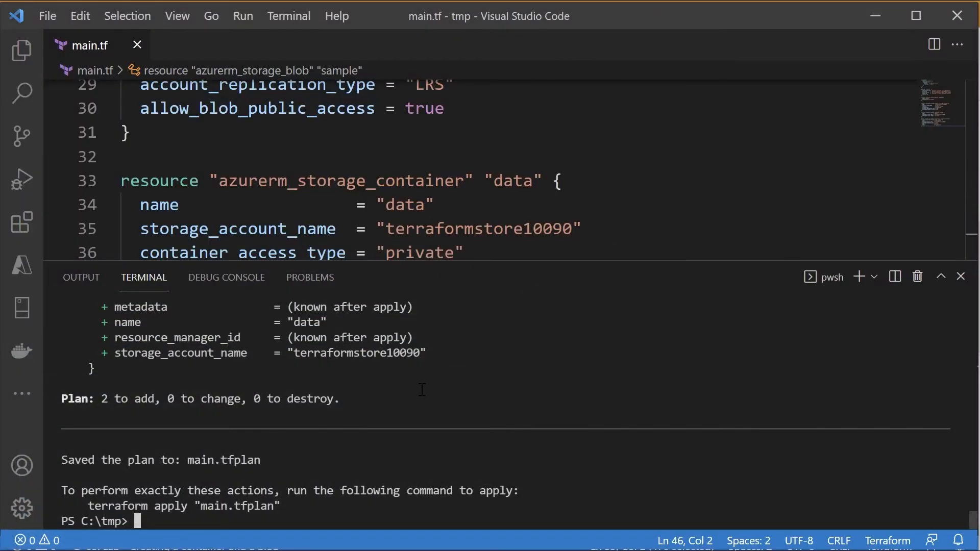
Run terraform apply main.tfplan to create the data container and sample.txt blob
text(dir)
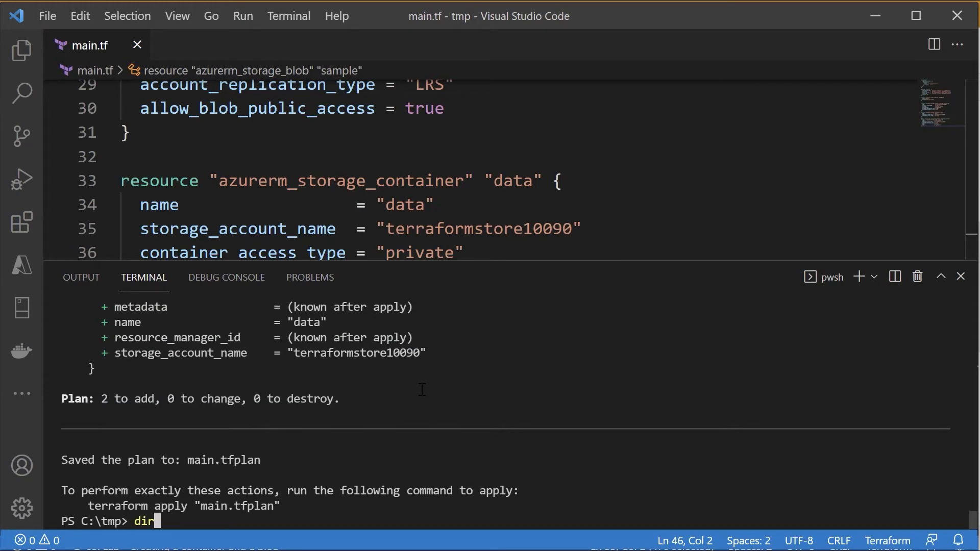
text(terraform apply main.tfplan)
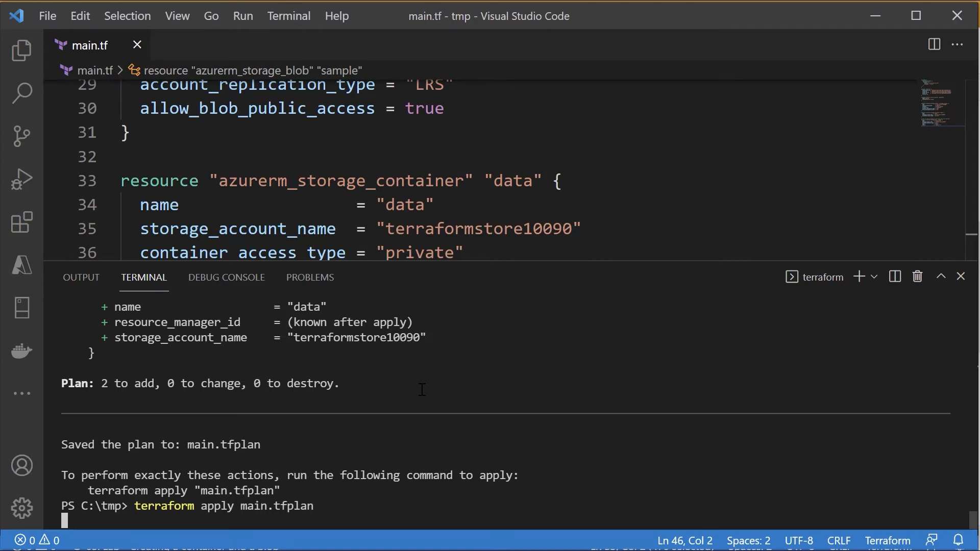
key(Enter)
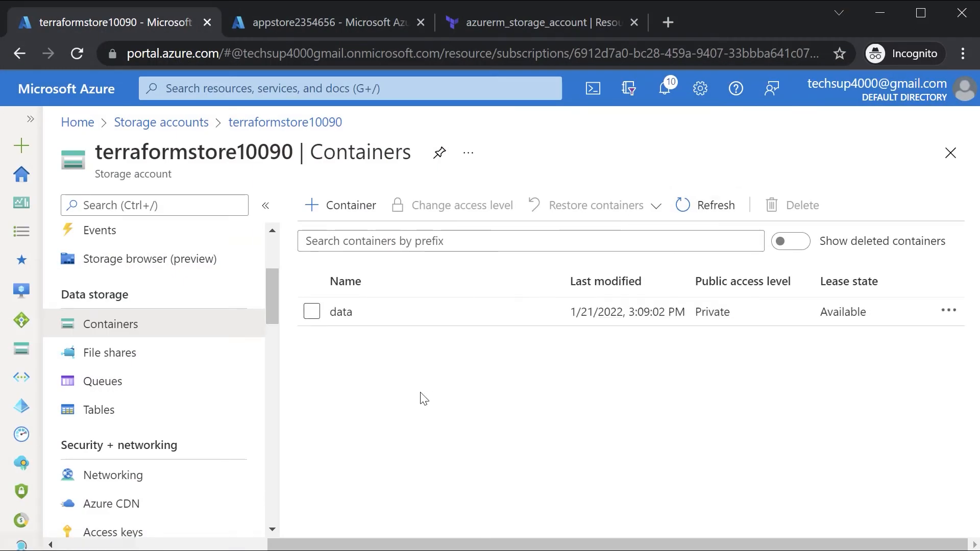
mouse_move(347, 316)
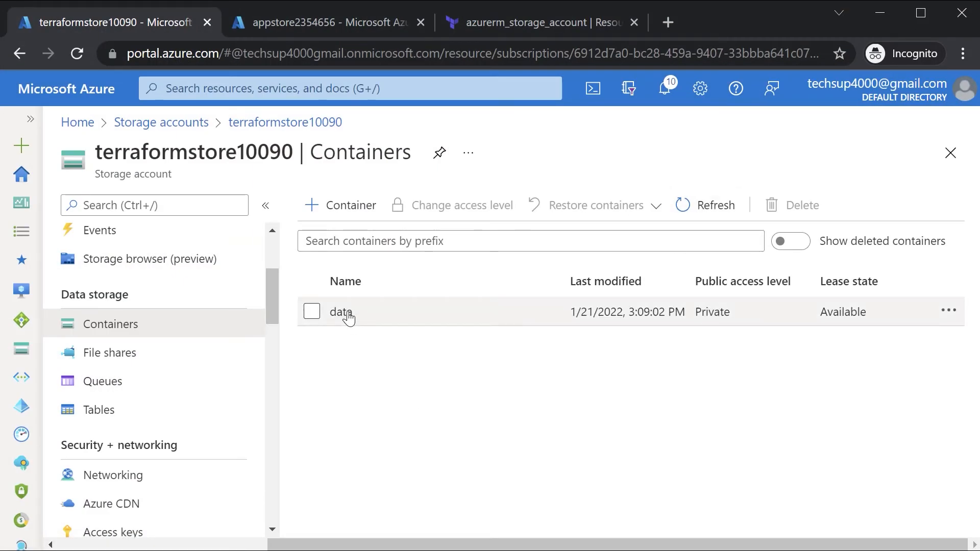
Confirm sample.txt exists in data, view its text, and return to its Overview properties
click(341, 312)
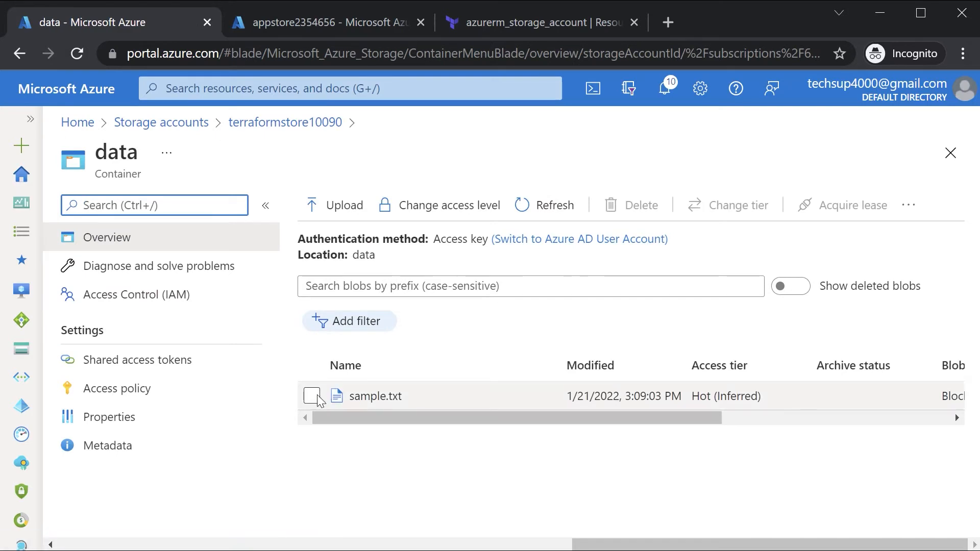
click(311, 396)
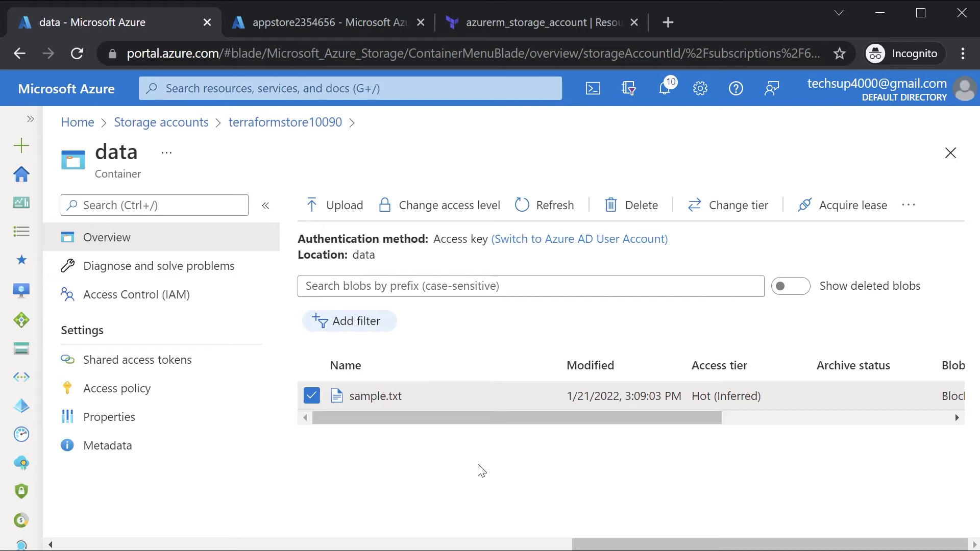
mouse_move(364, 411)
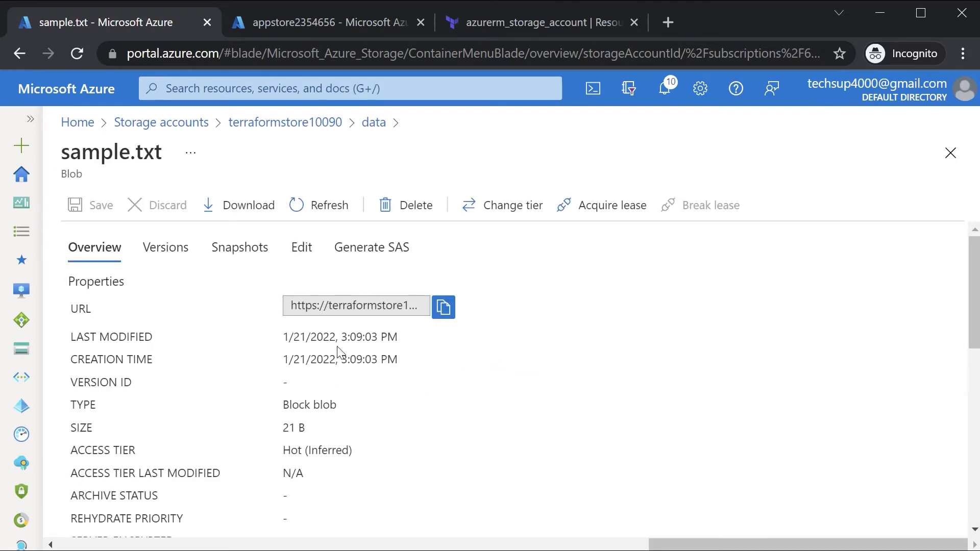
click(302, 247)
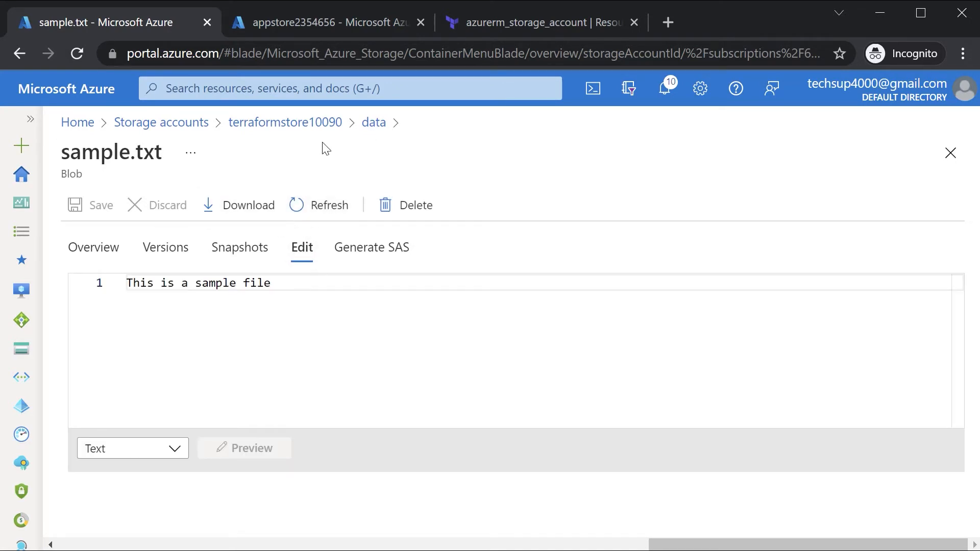
click(374, 122)
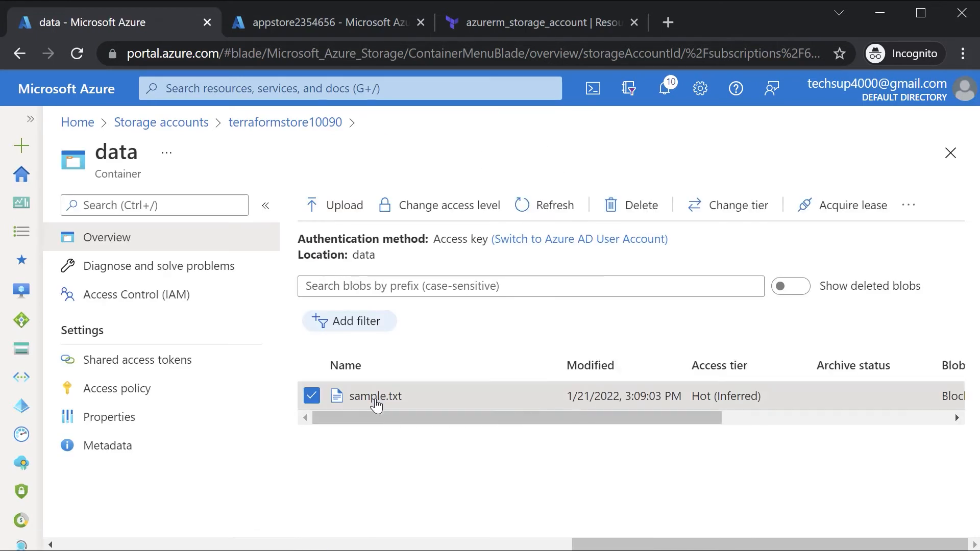
click(376, 396)
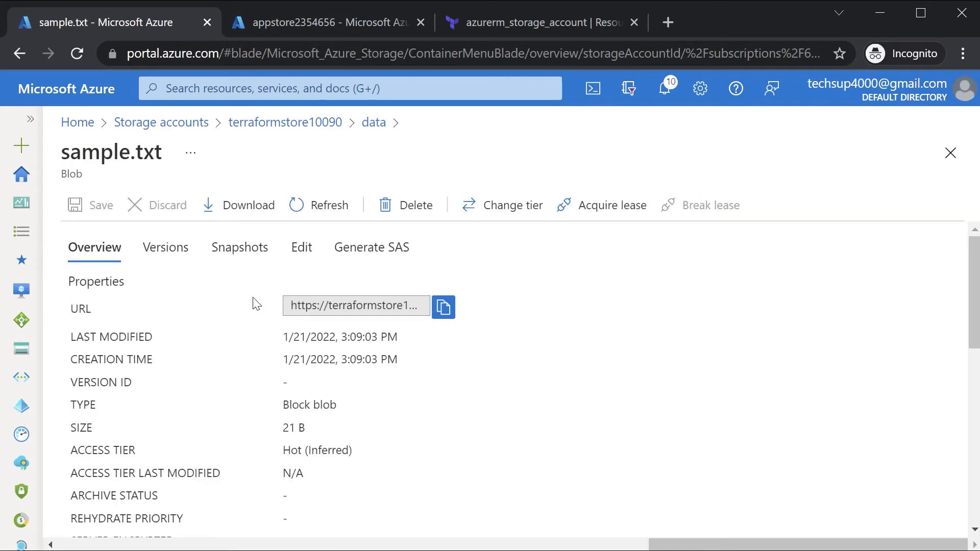
mouse_move(443, 306)
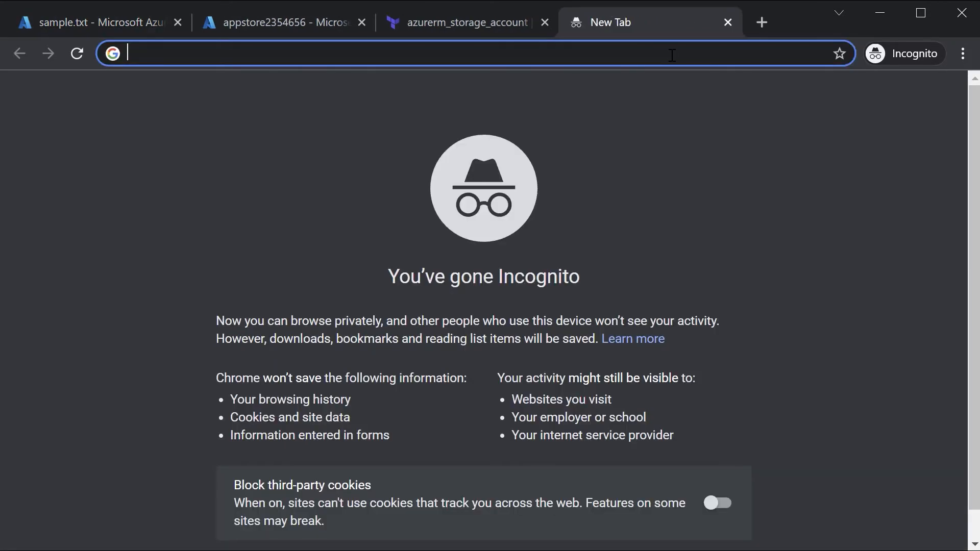
Browse to terraformstore10090.blob.core.windows.net/data/sample.txt and see ResourceNotFound
text(terraformstore10090.blob.core.windows.net/data/sample.txt)
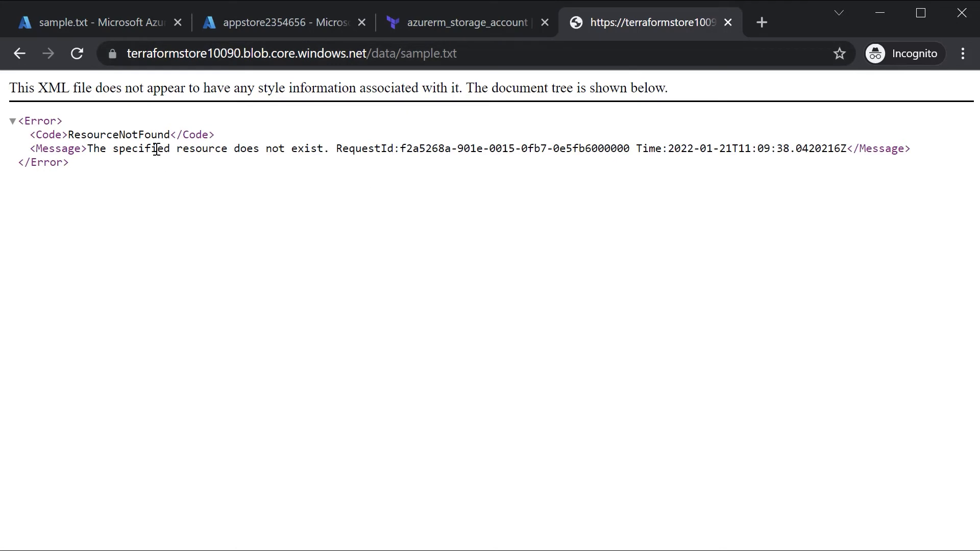
mouse_move(281, 102)
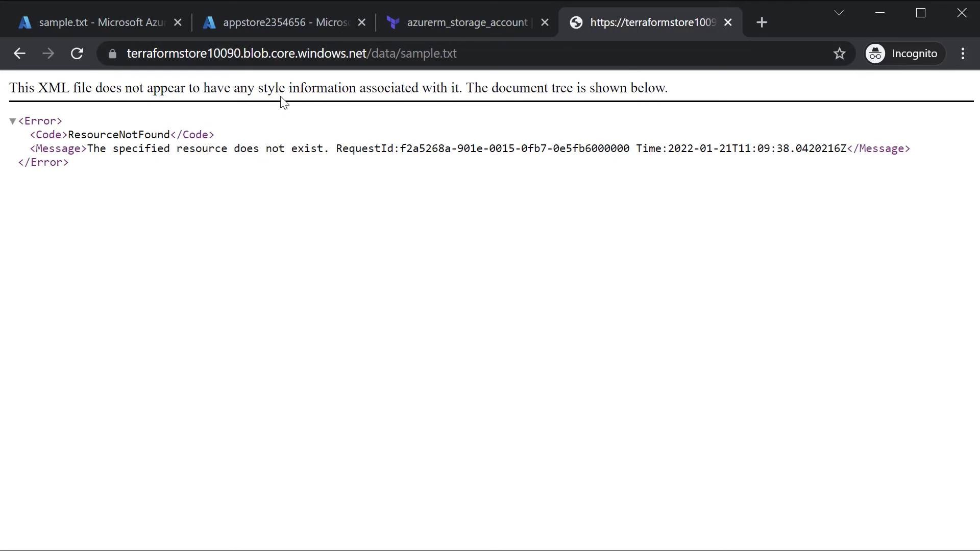
click(282, 23)
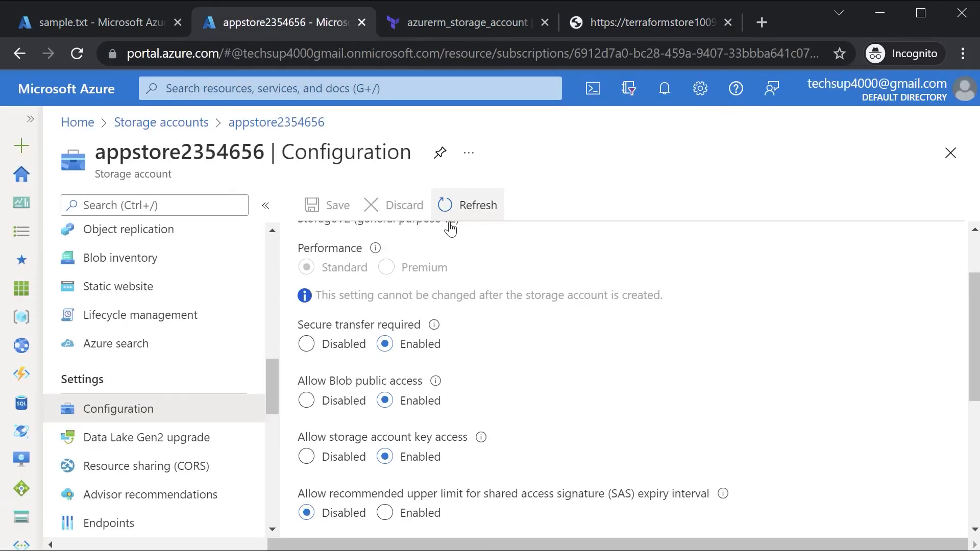
click(92, 22)
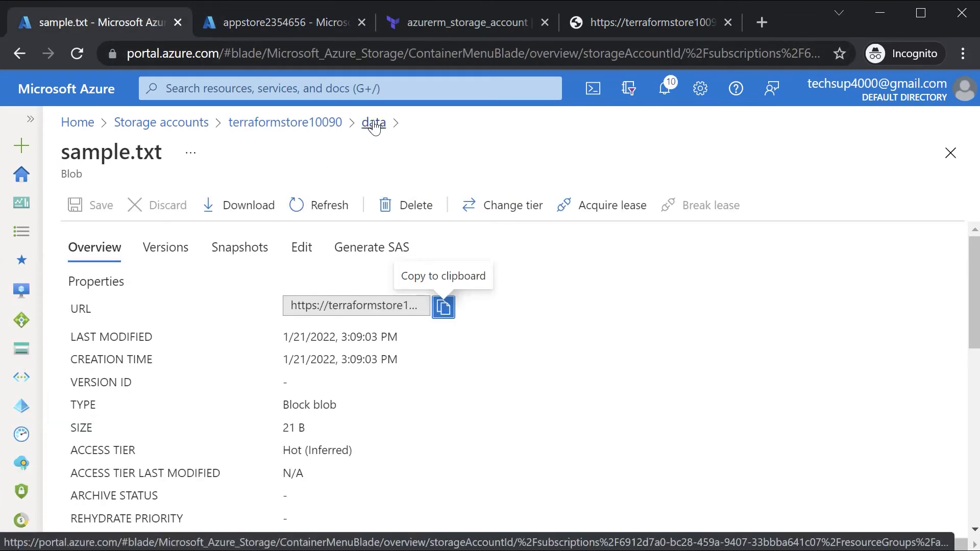
click(373, 123)
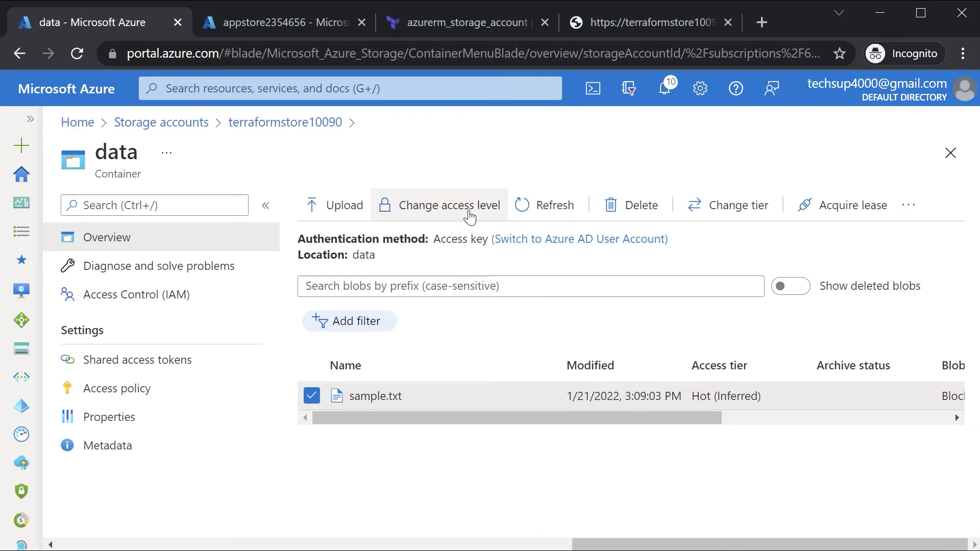
mouse_move(449, 214)
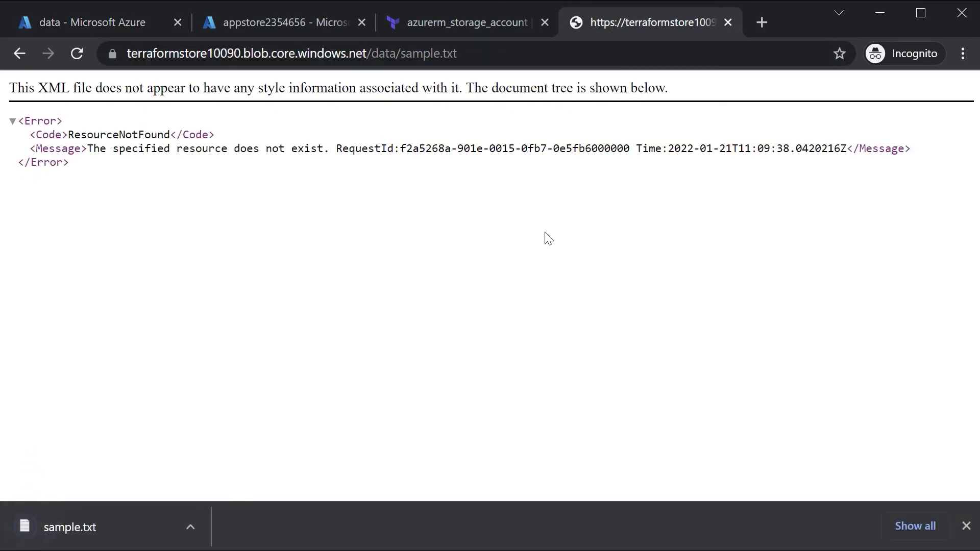
mouse_move(399, 162)
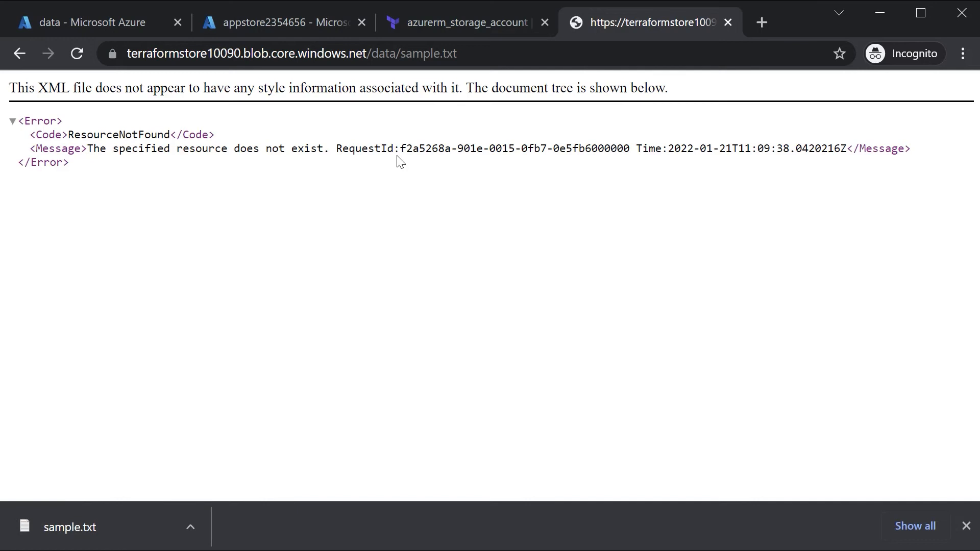
View the downloaded sample.txt in Notepad and return to the data container page
click(69, 527)
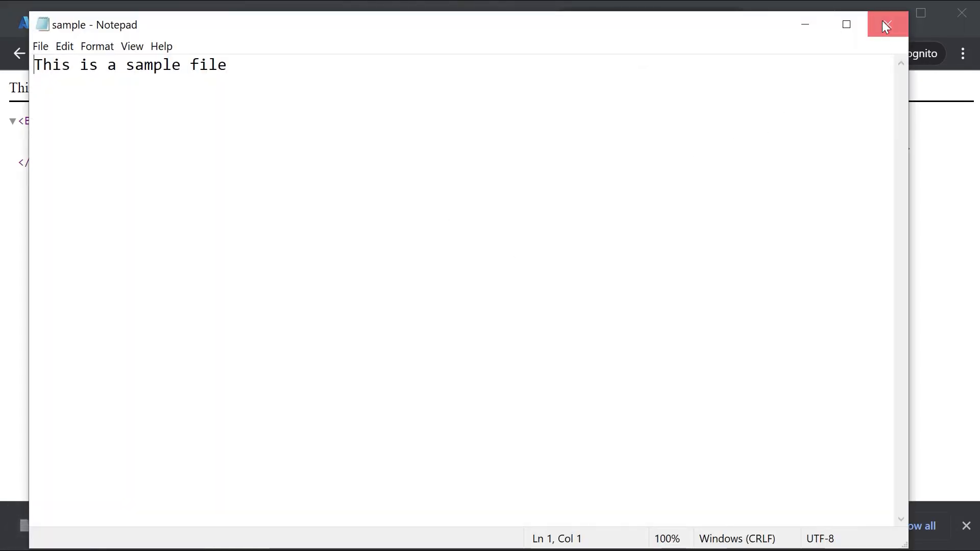
click(887, 25)
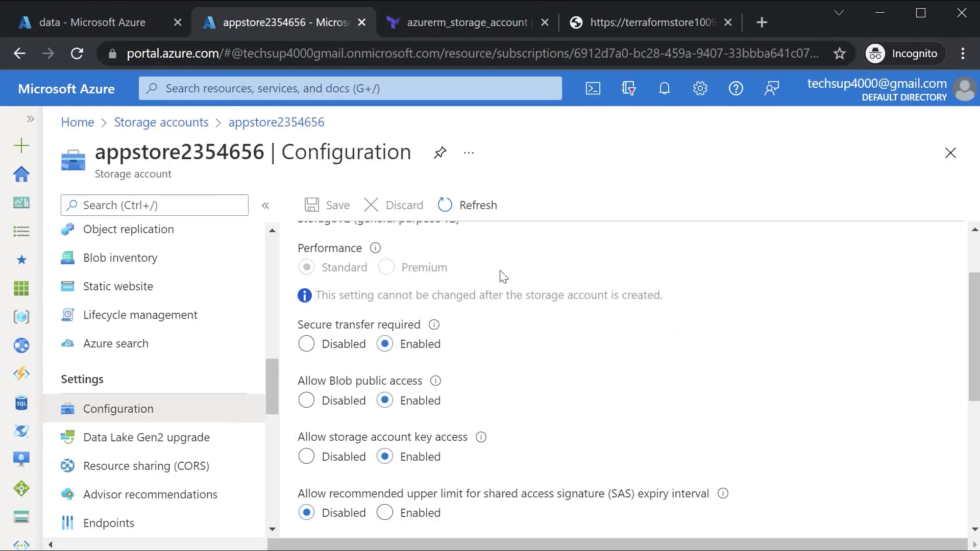
click(92, 21)
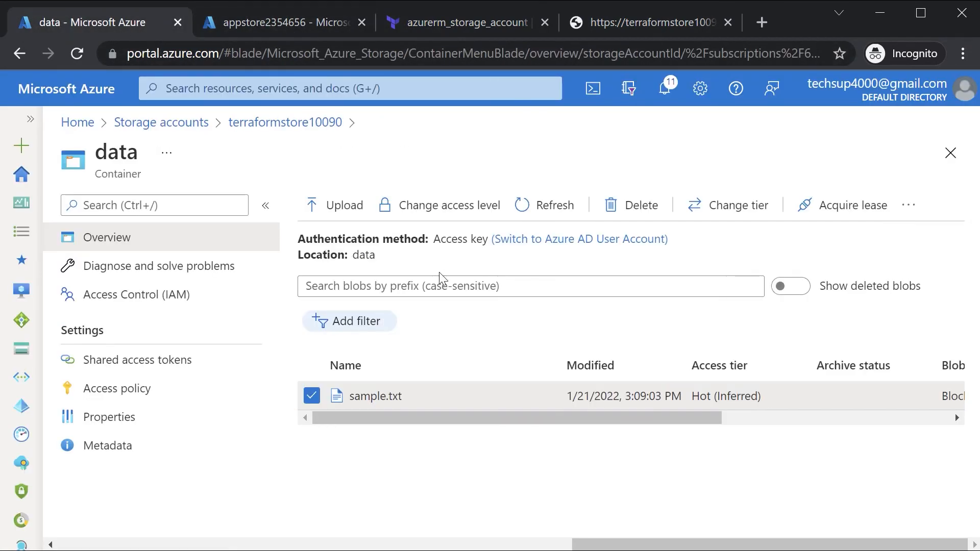
mouse_move(459, 214)
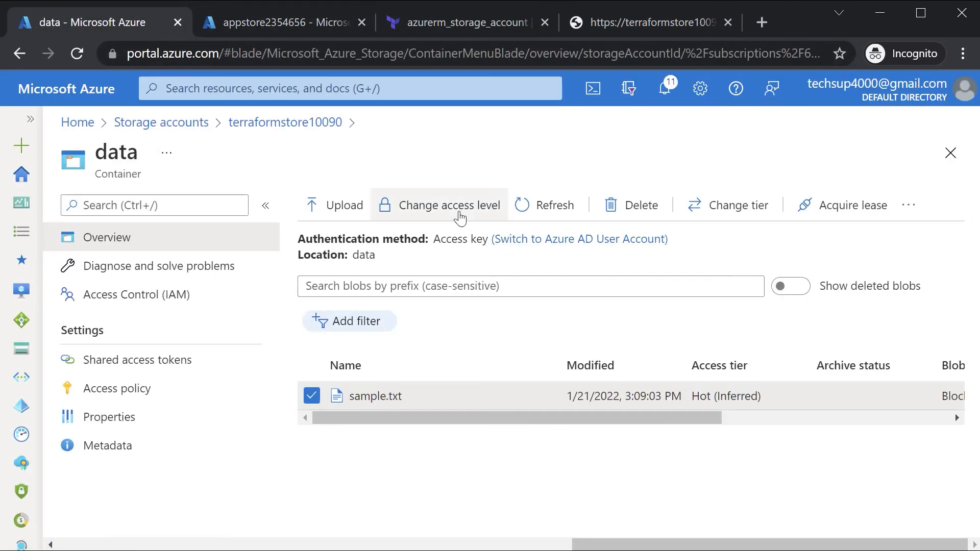
click(450, 205)
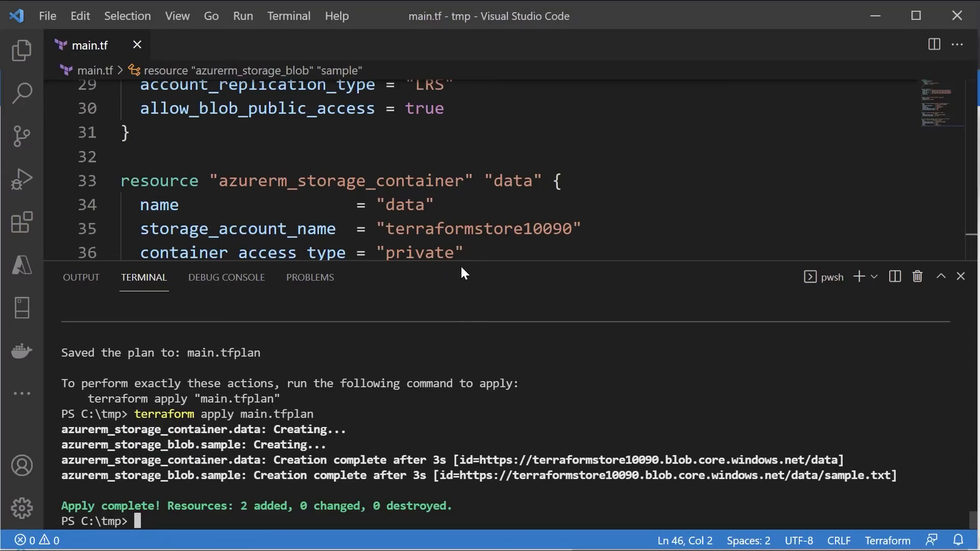
Look up container_access_type in the azurerm_storage_container documentation
click(962, 276)
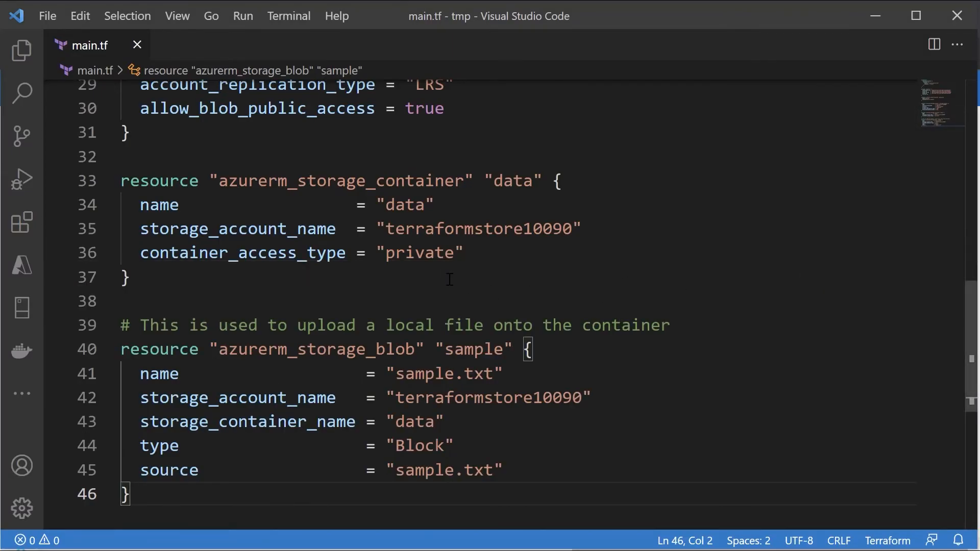
double_click(419, 253)
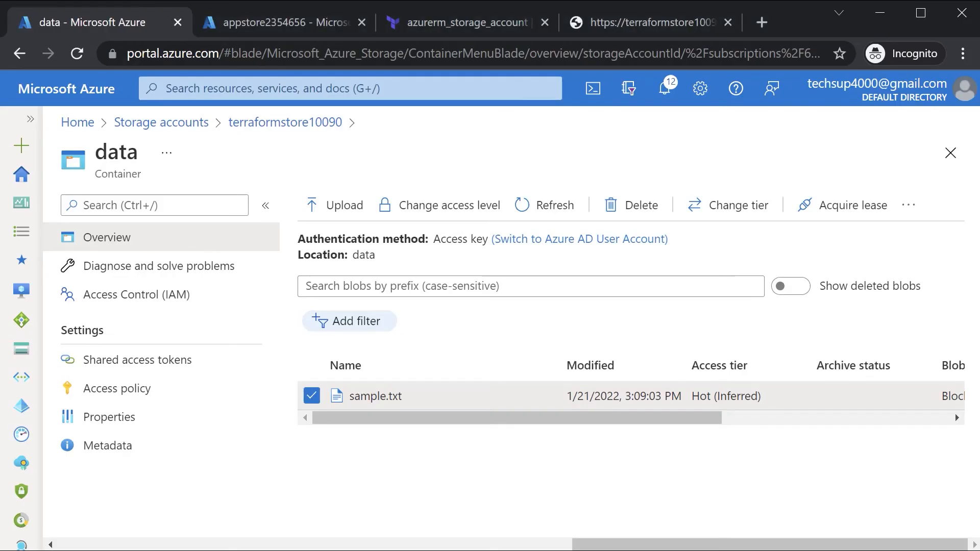
click(465, 23)
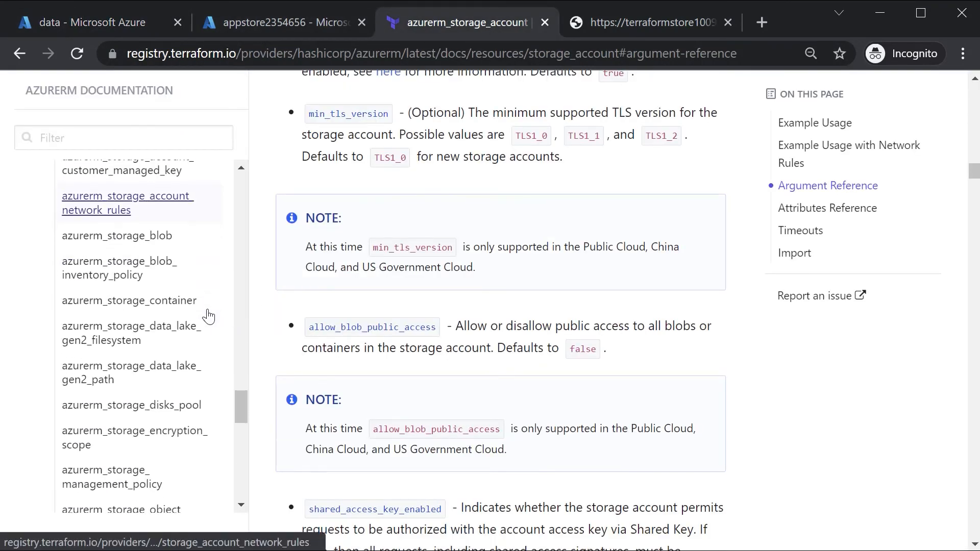
scroll(down, 3)
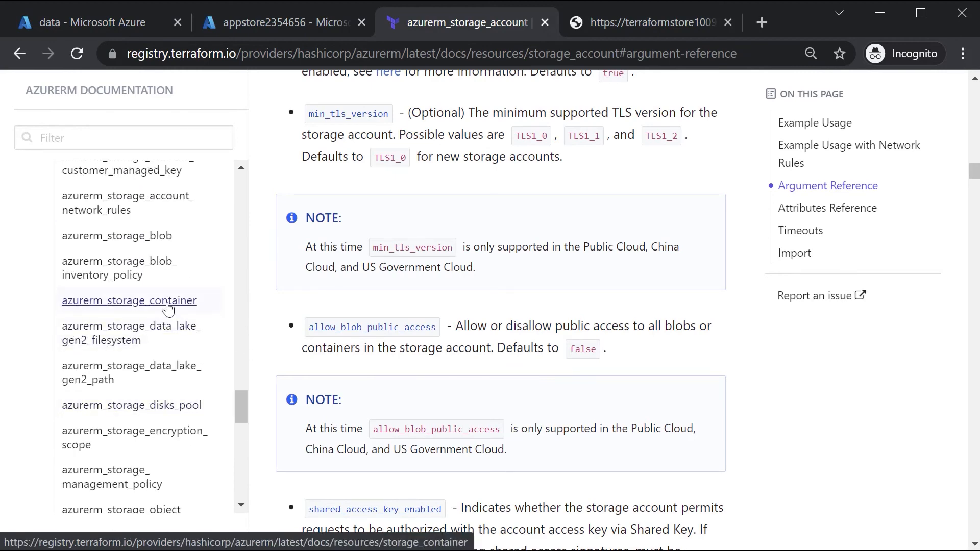
click(127, 300)
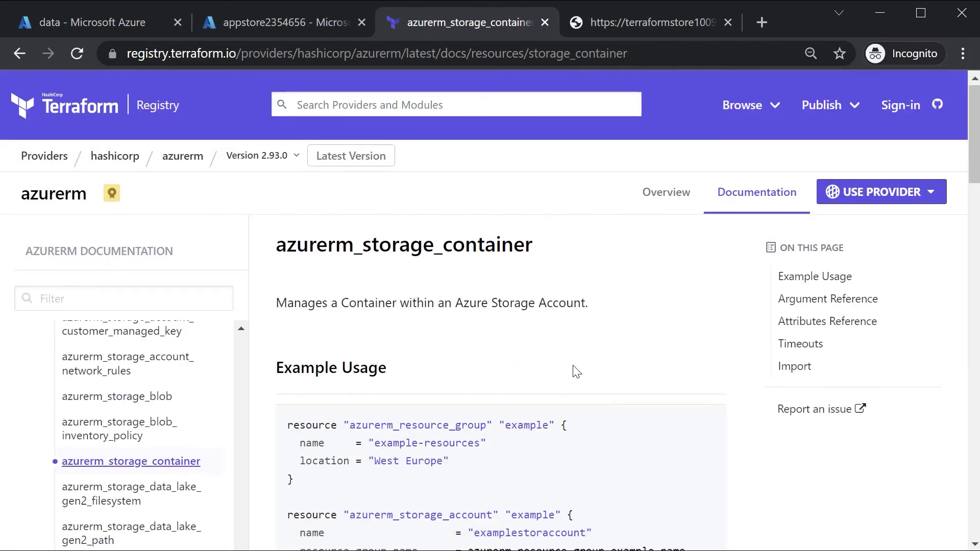
scroll(down, 3)
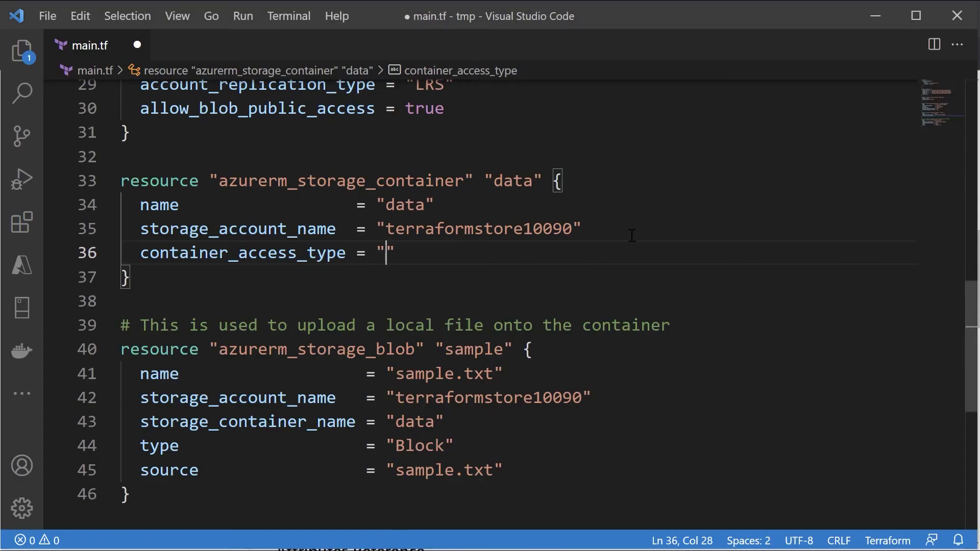
Set the data container's container_access_type to "blob" in main.tf and save
text(blob)
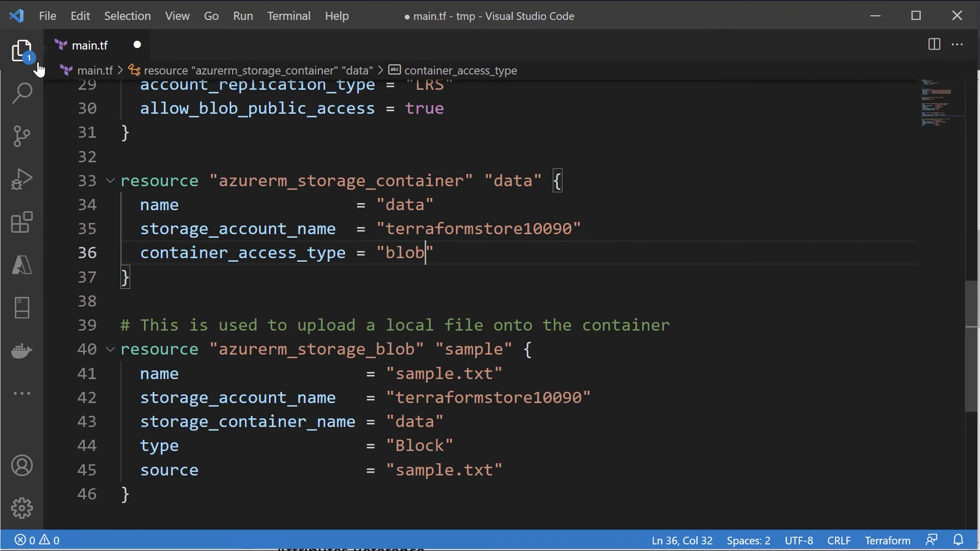
key(Ctrl+s)
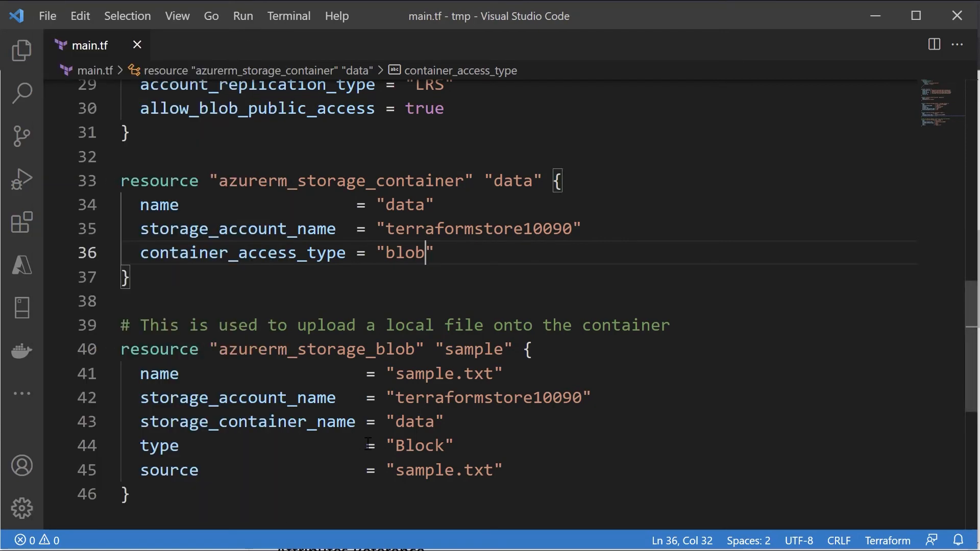
click(178, 17)
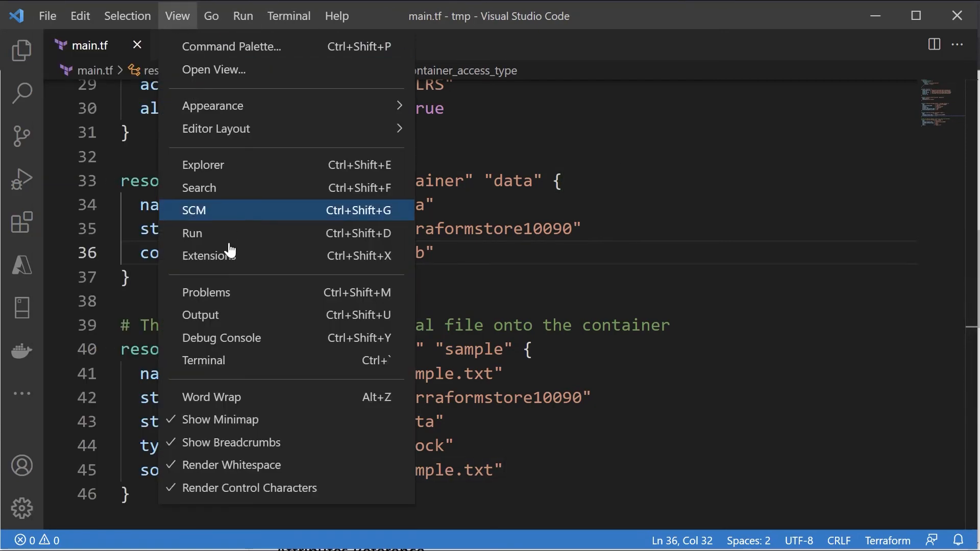
Re-run terraform plan -out main.tfplan and terraform apply main.tfplan for the access type change
click(203, 361)
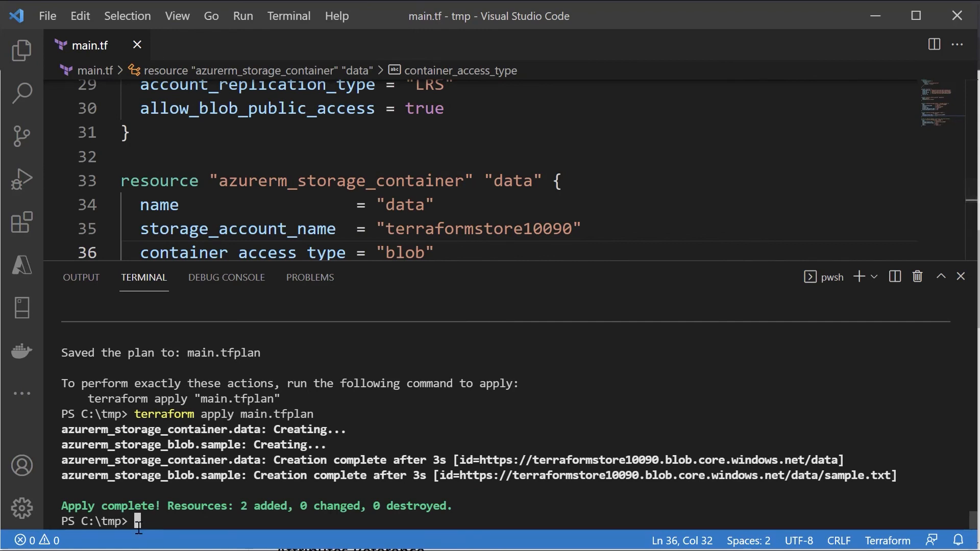
text(clear)
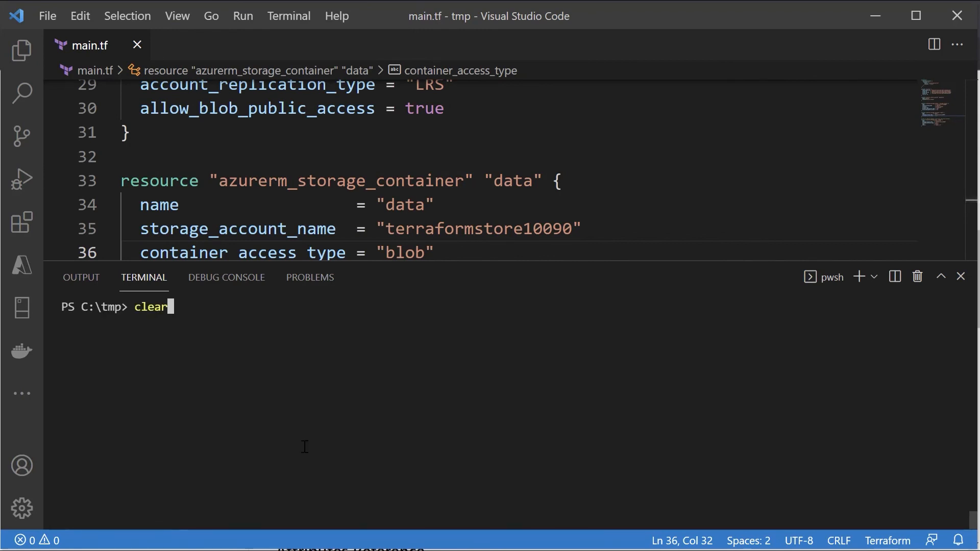
text(terraform plan -out main.tfplan)
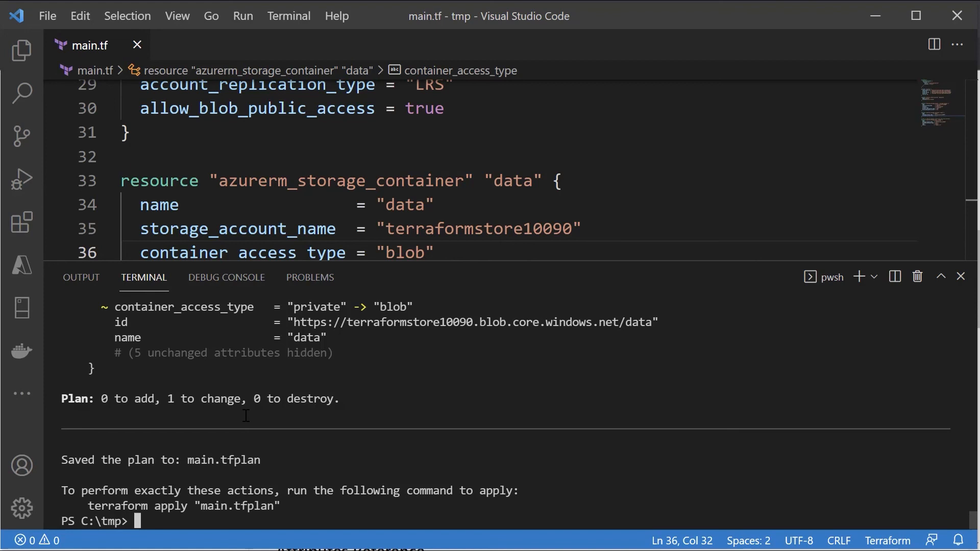
mouse_move(324, 463)
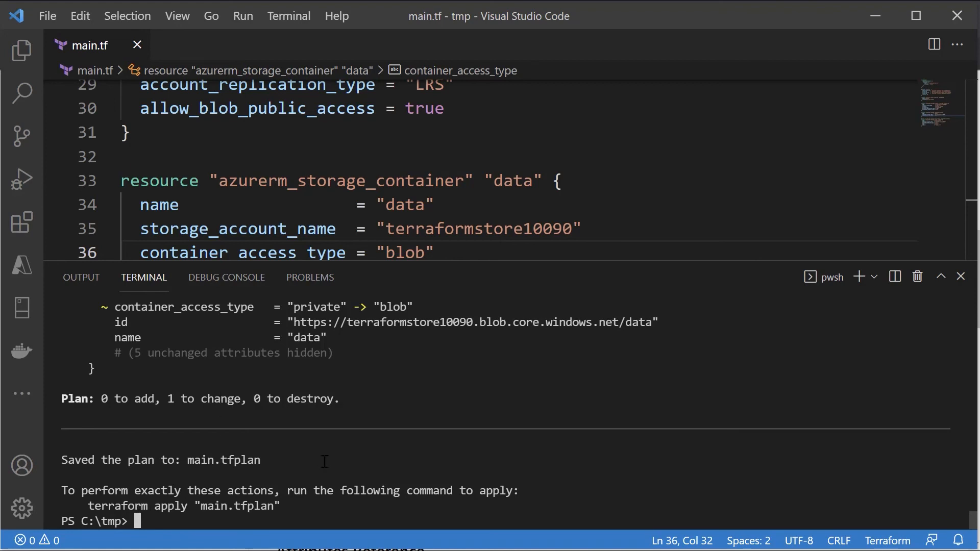
text(terraform apply main.tfplan)
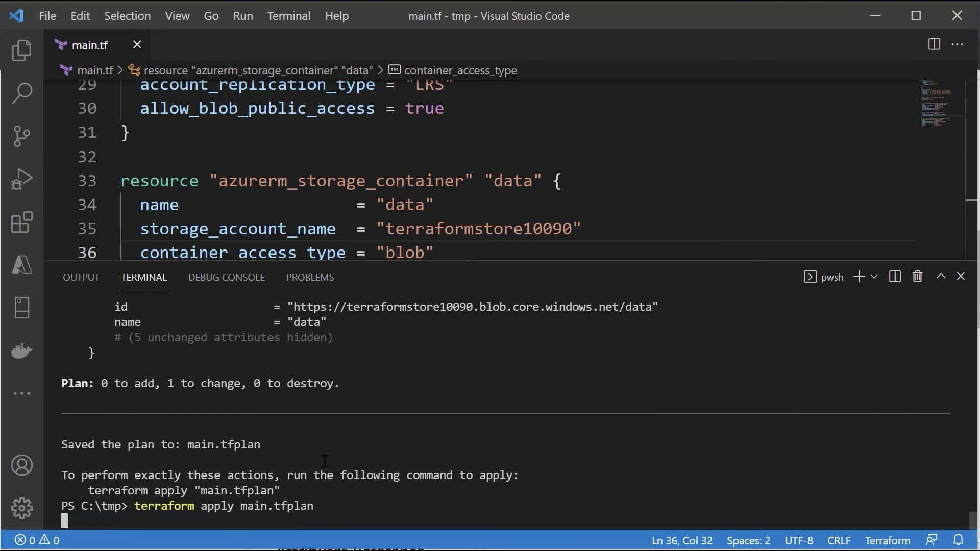
key(Enter)
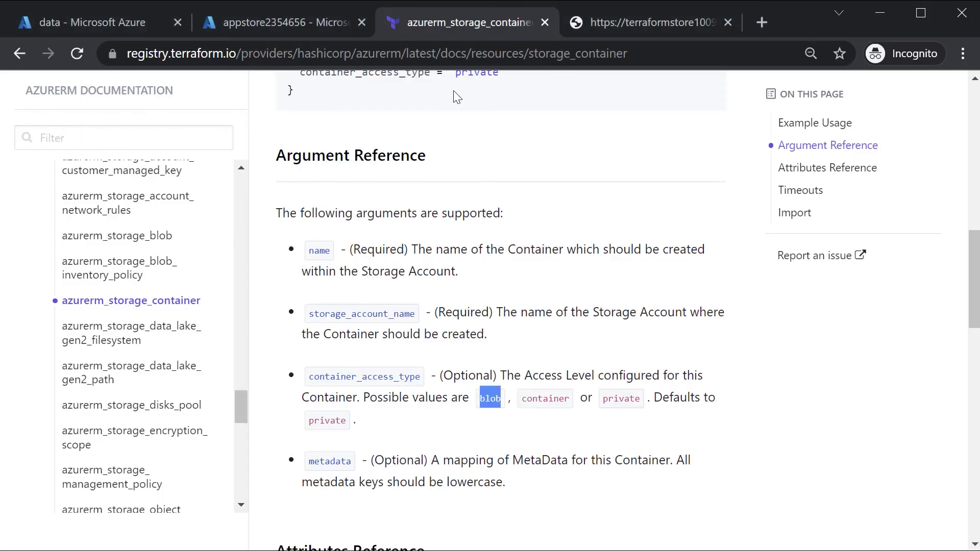
Return to the data container in the portal and reopen the sample.txt blob's details
click(92, 22)
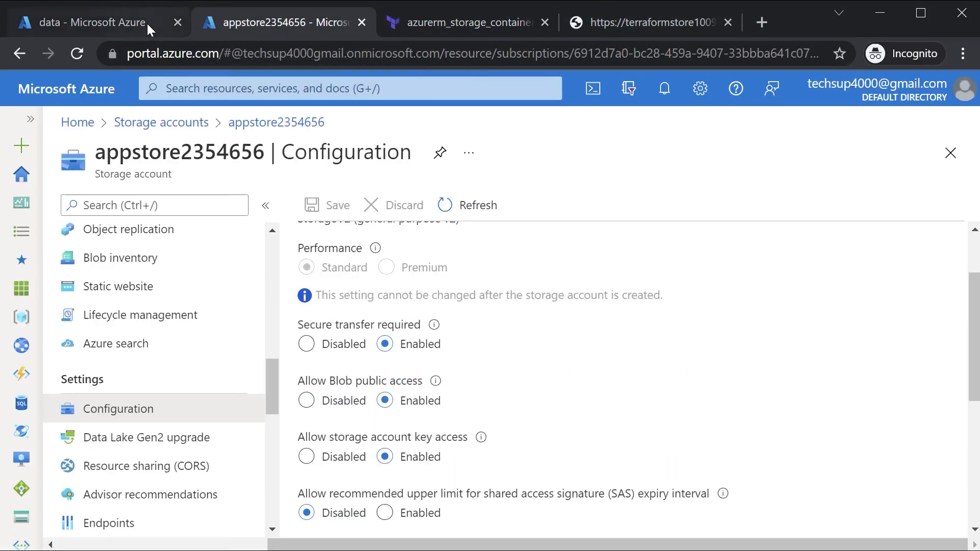
click(82, 22)
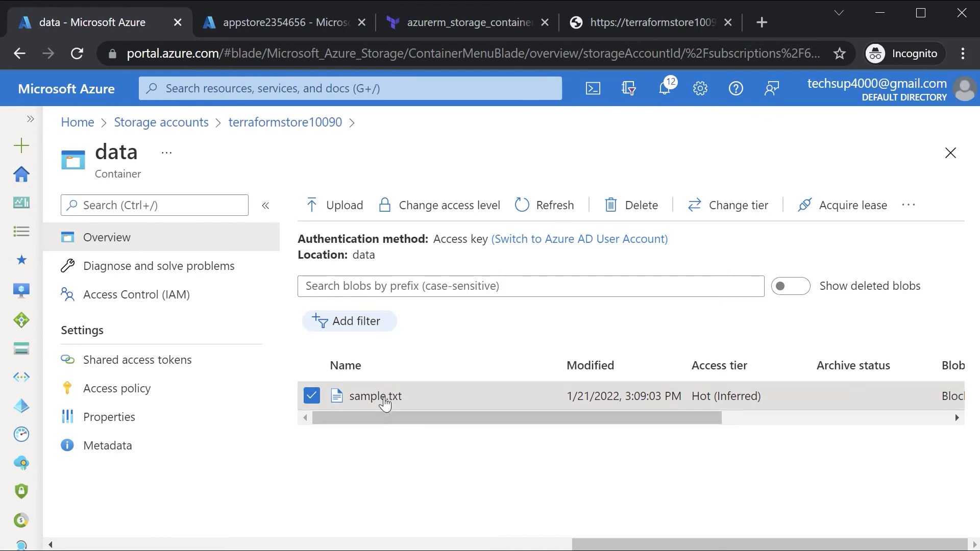
click(375, 396)
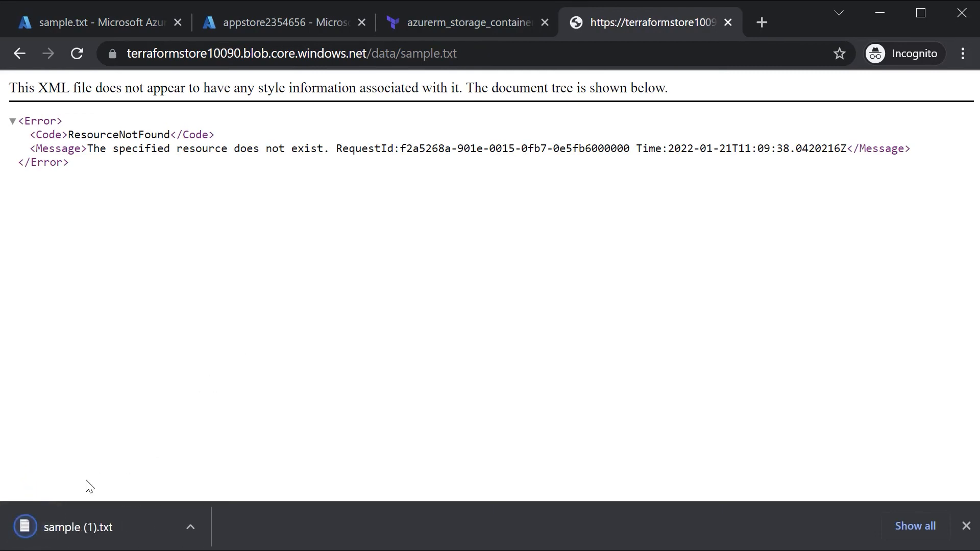
mouse_move(95, 490)
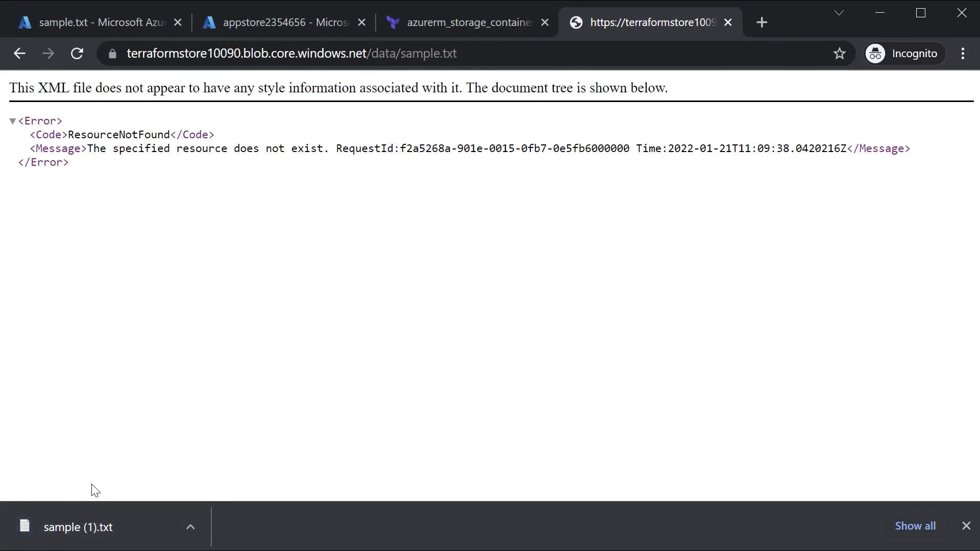
mouse_move(524, 450)
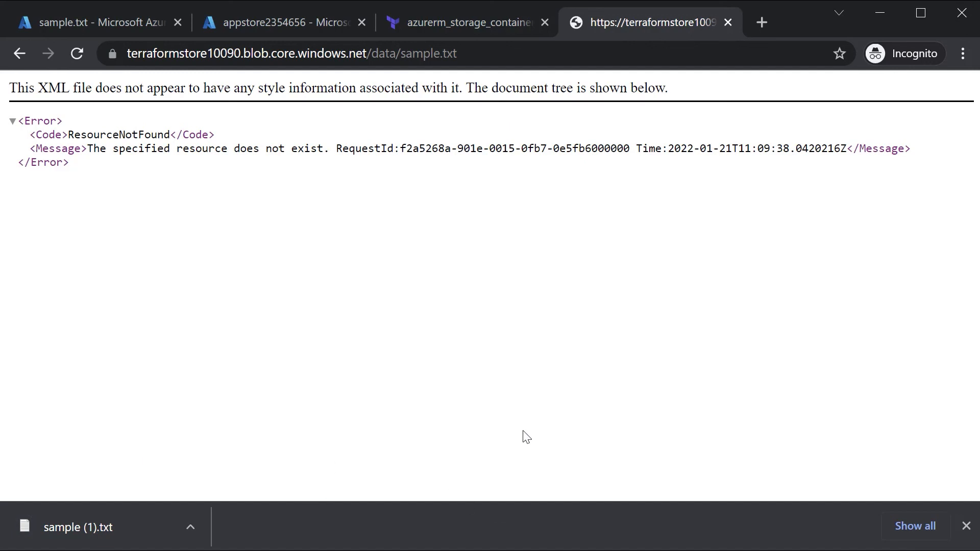